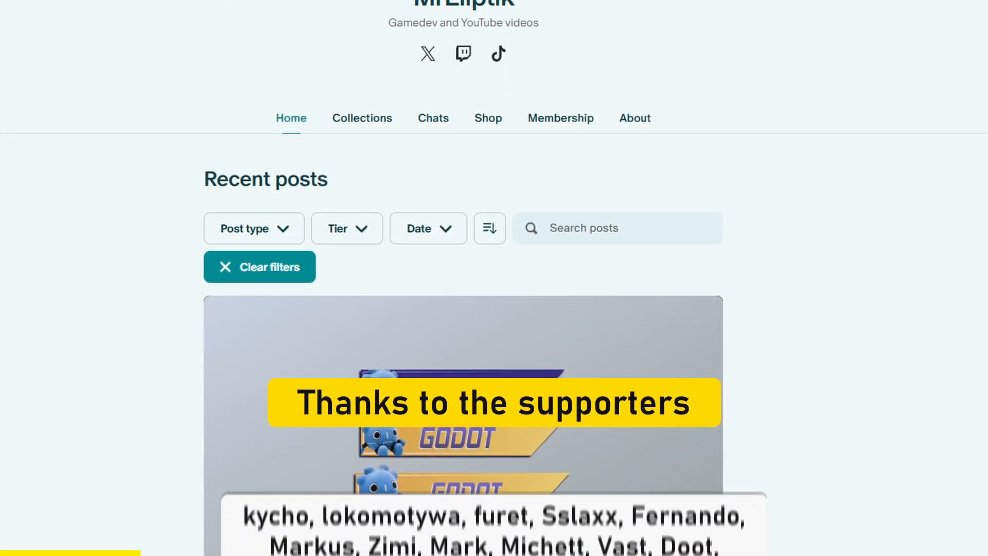
- Scroll through the godot-console repository's file list and README
scroll(down, 3)
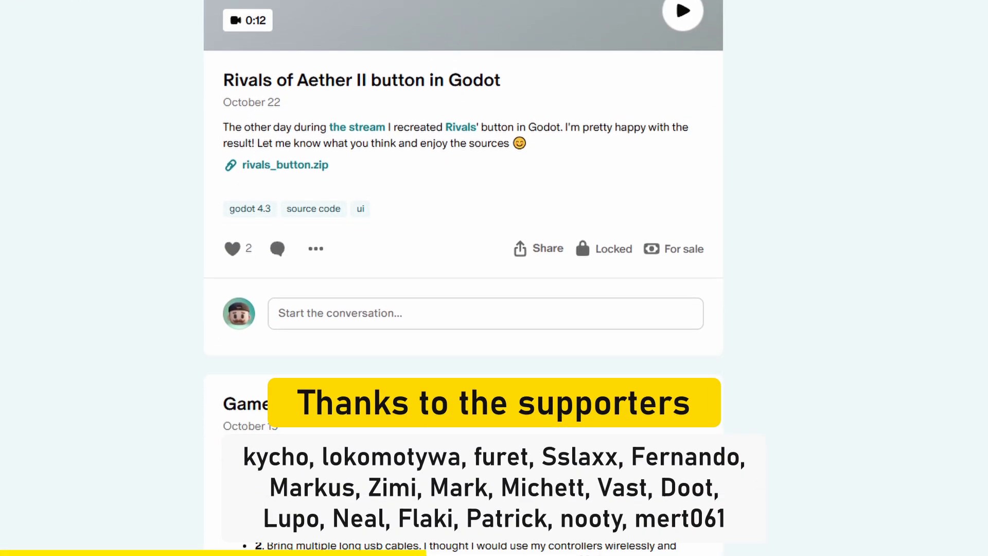
scroll(down, 3)
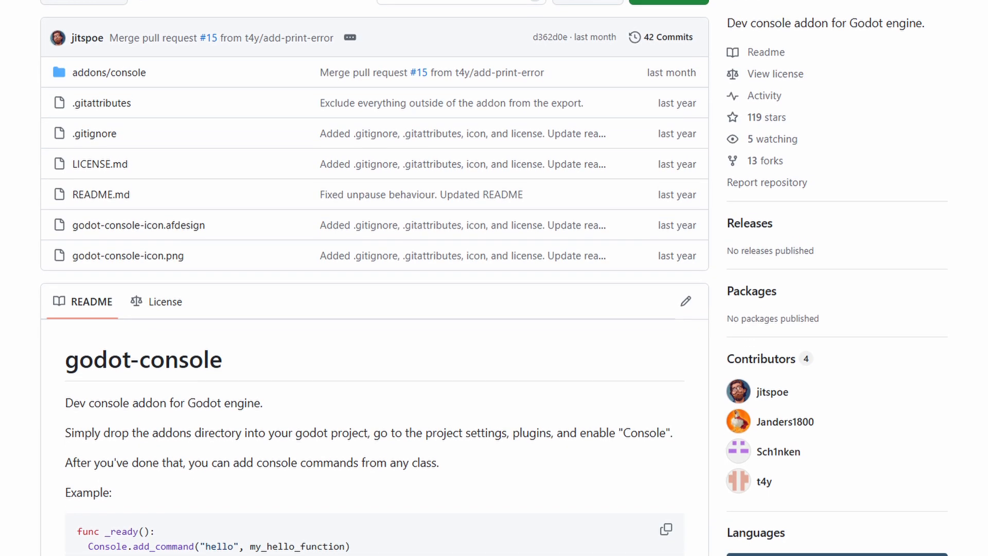
scroll(down, 3)
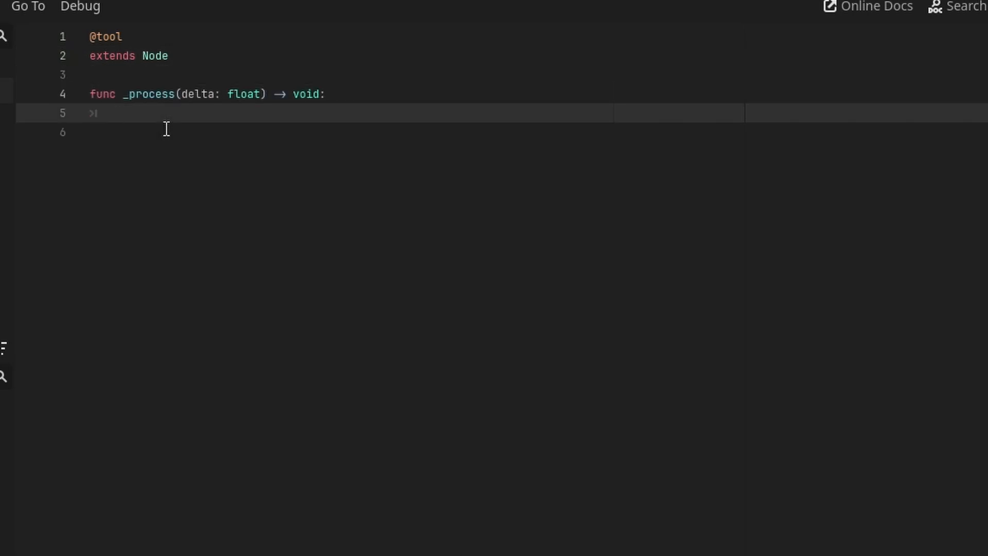
text(print("T")
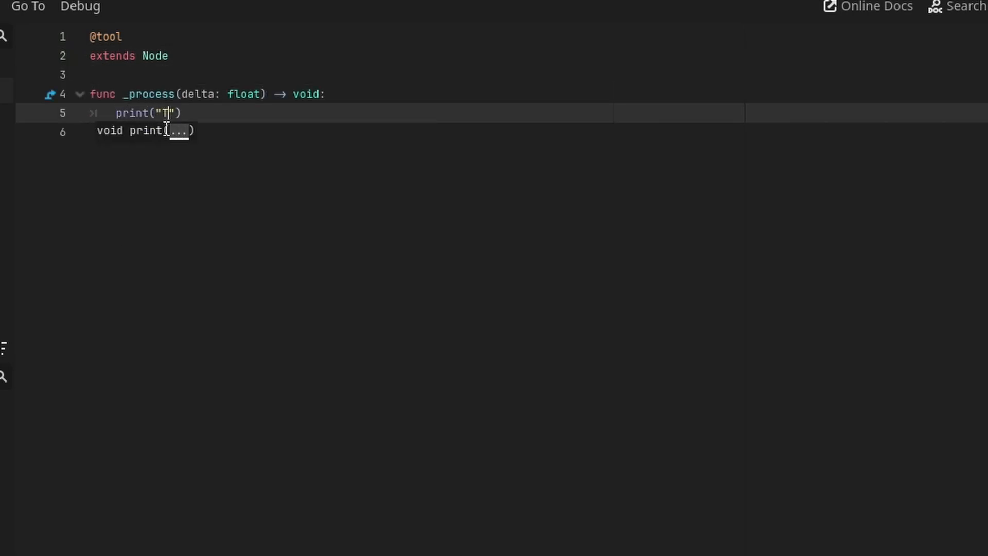
text(his runs in)
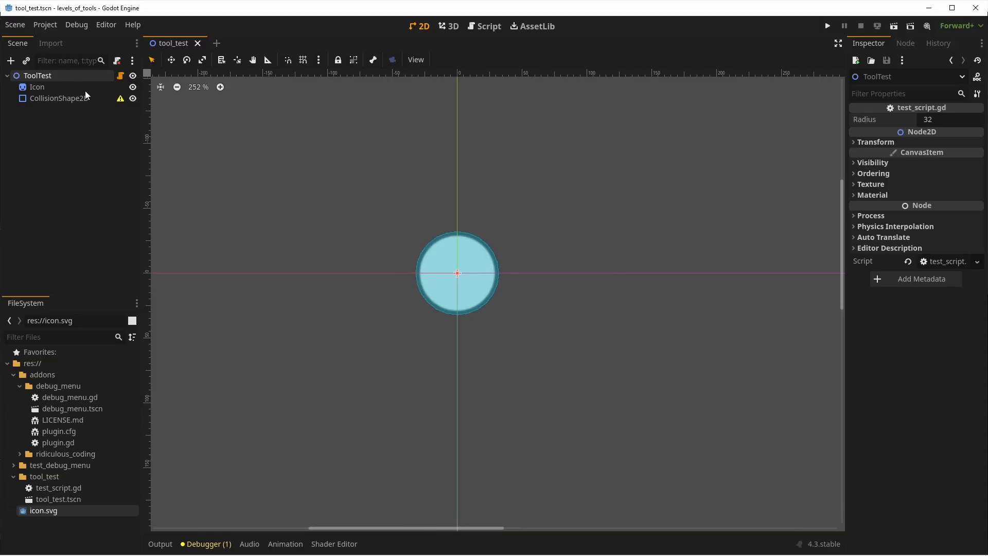
- Add an exported radius setter resizing Icon and CollisionShape2D, then test it at 43.775 and 128
click(489, 25)
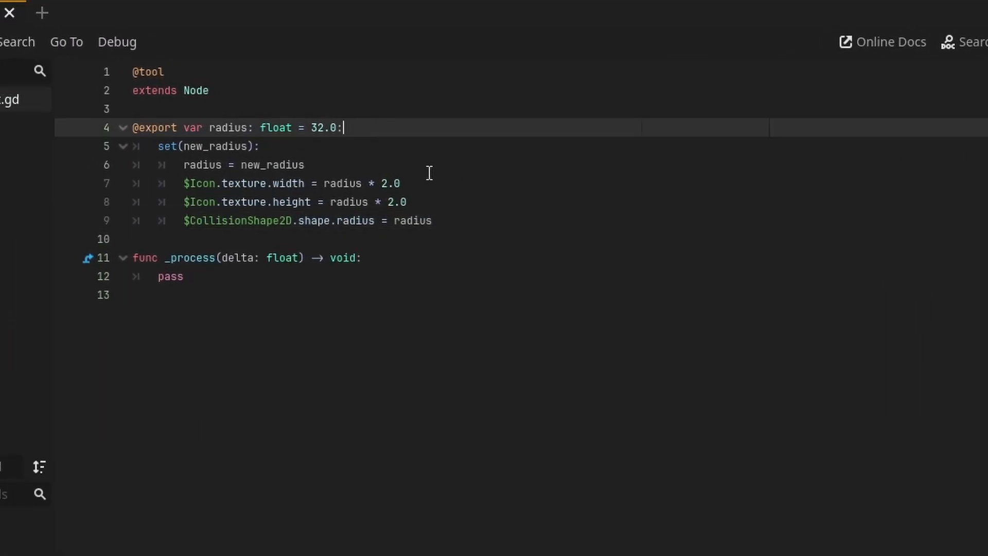
click(401, 183)
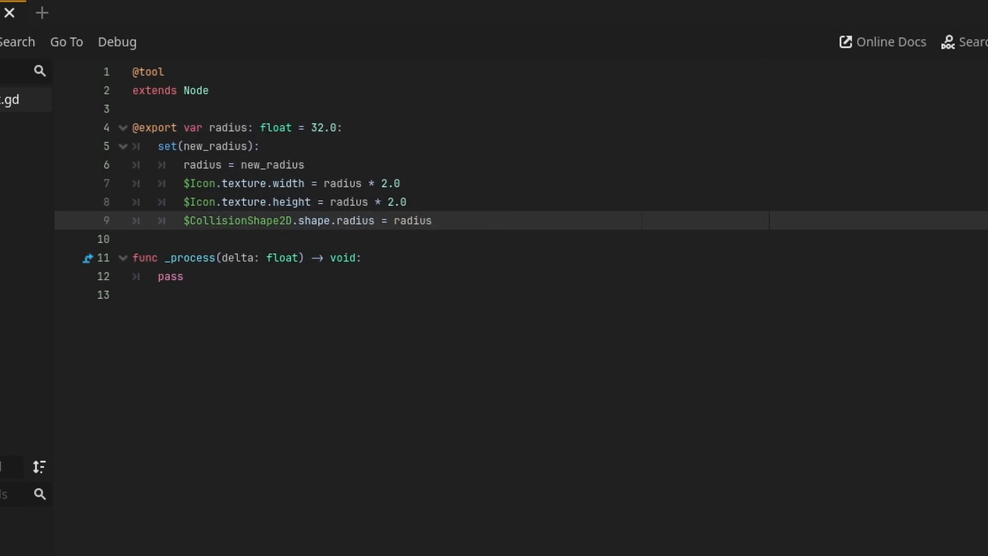
click(423, 26)
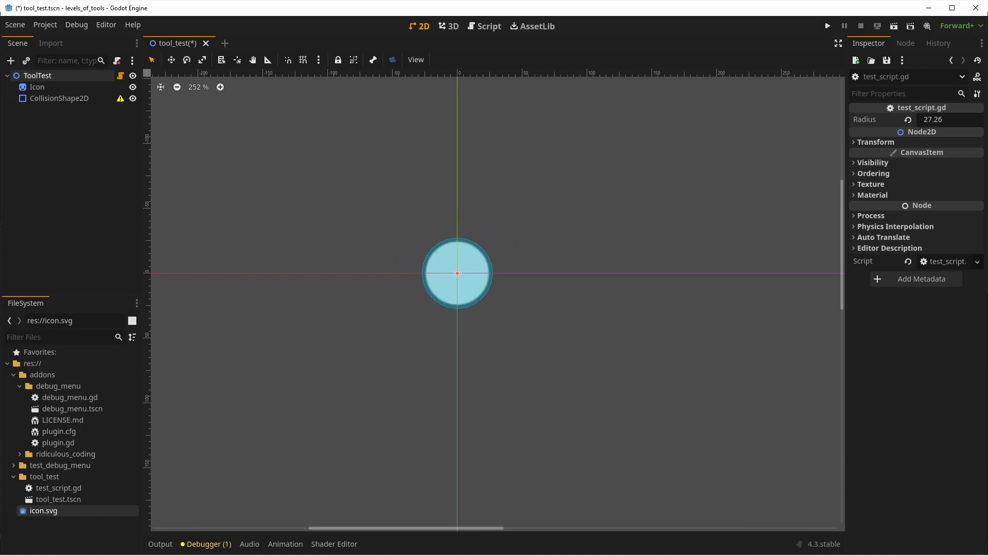
text(43.775)
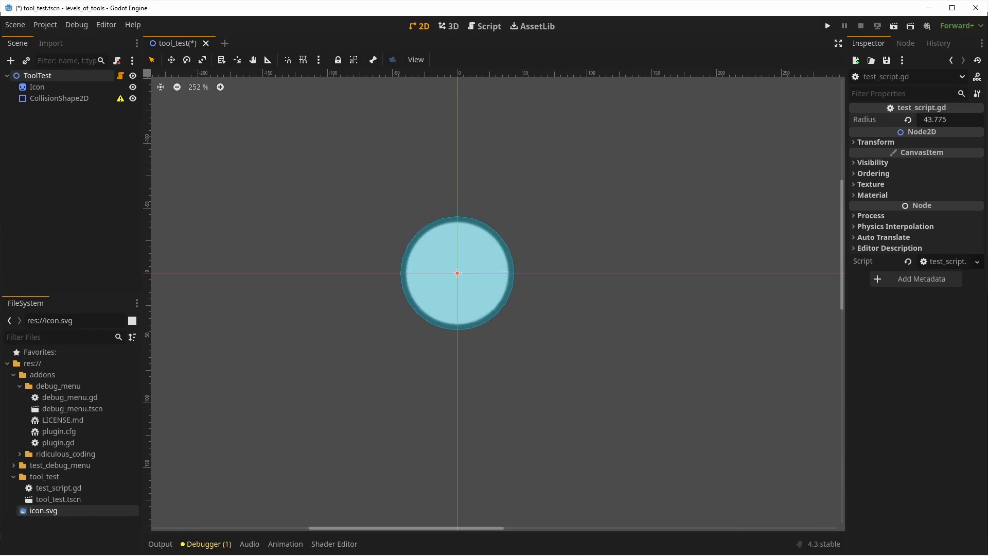
text(128)
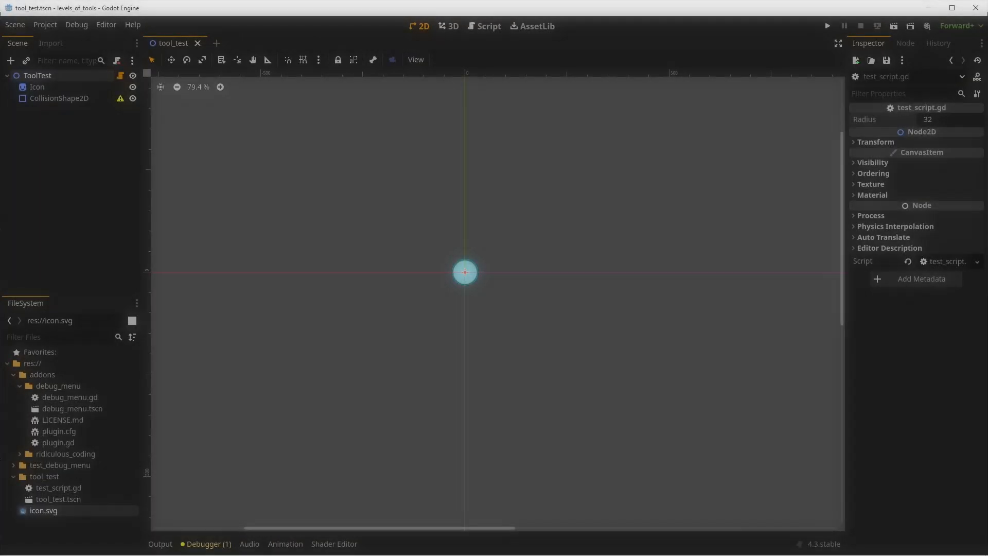
- Rotate Icon2 by 120 degrees per second only when not in the editor
click(489, 26)
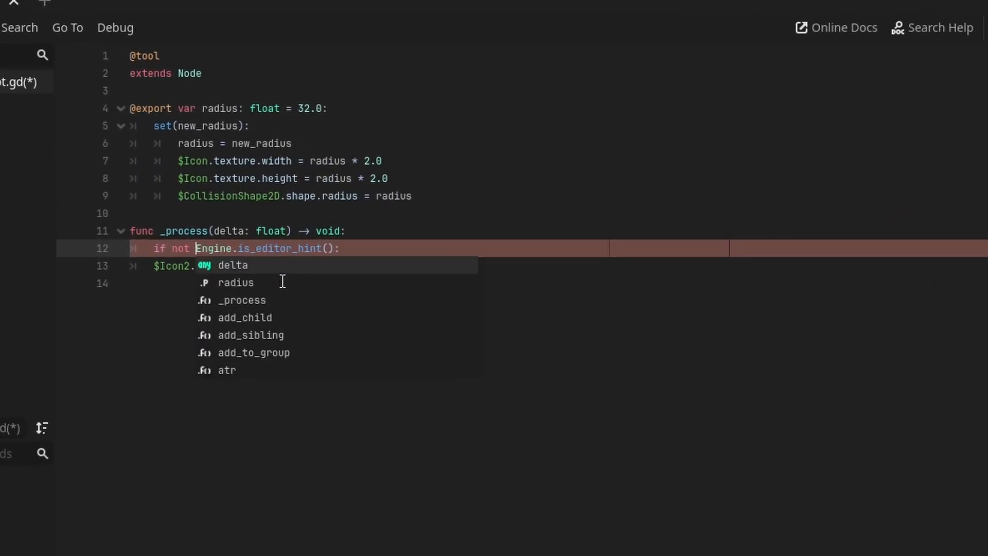
text(rotation_degrees += 120.0 * delta)
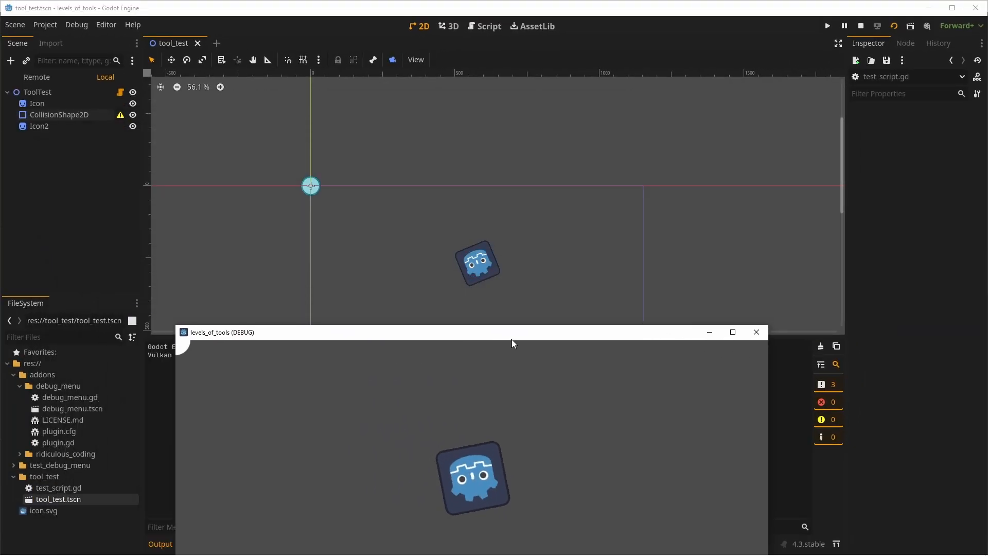
- Enable the exported Run Once bool in the Inspector to start the calculation
click(488, 25)
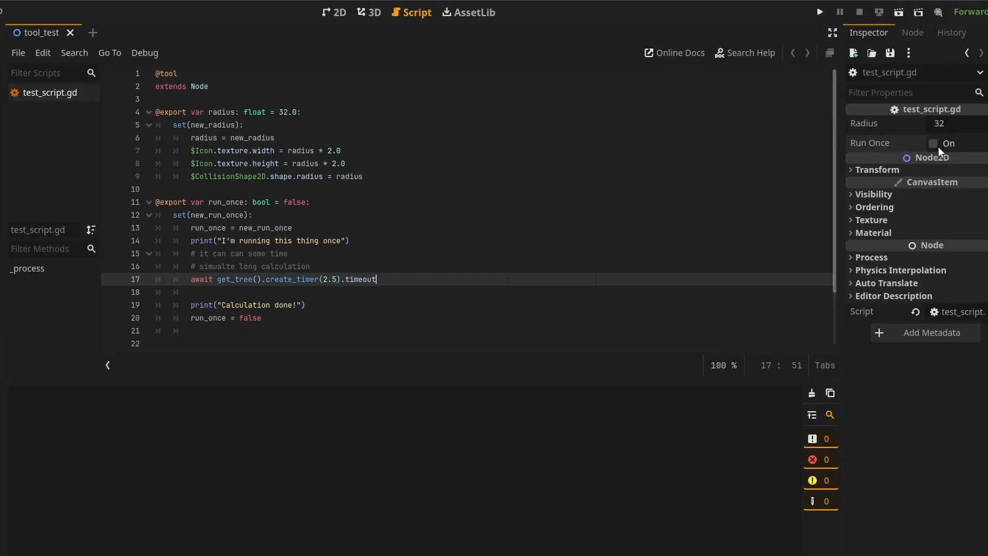
click(933, 144)
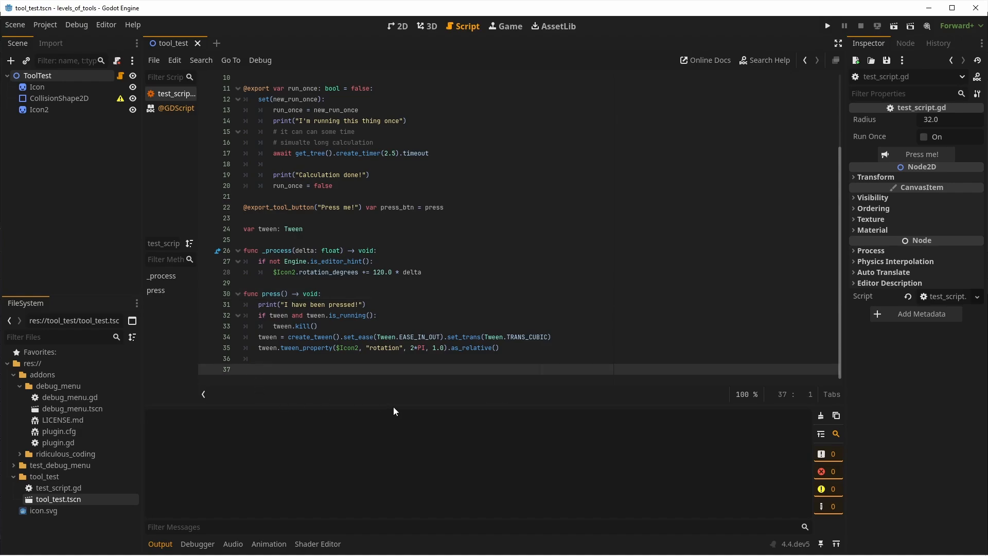
mouse_move(396, 26)
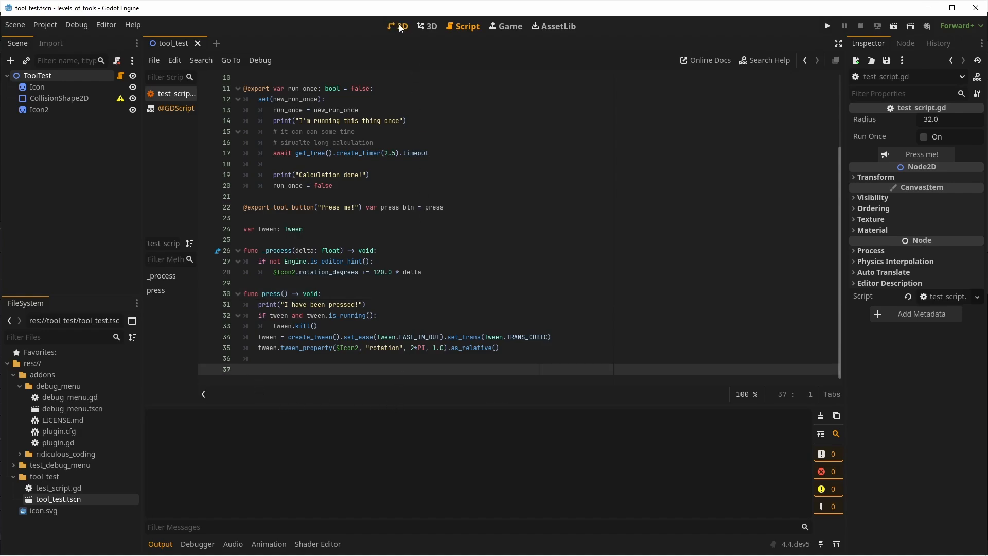
- Use the Press me! tool button repeatedly to spin Icon2 and log the press
click(398, 26)
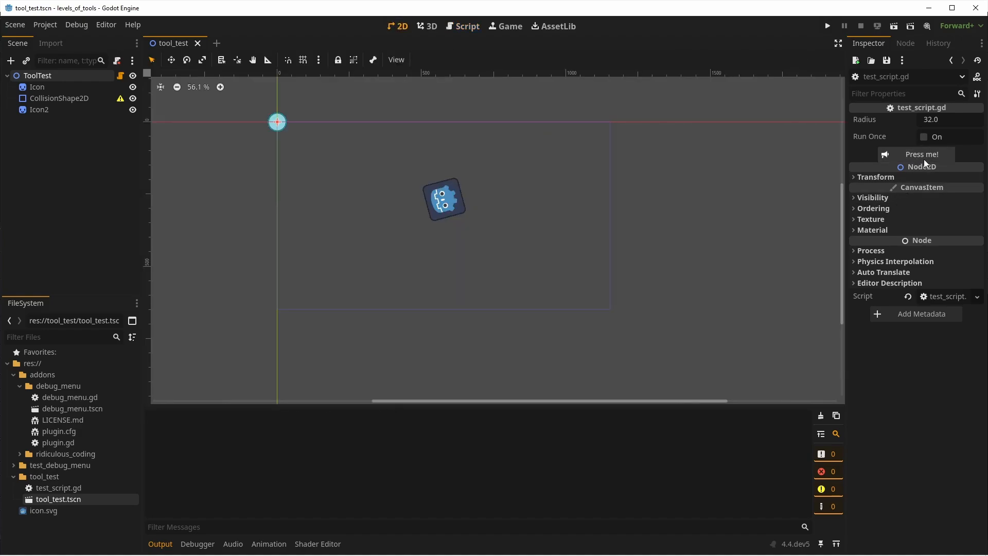
click(921, 154)
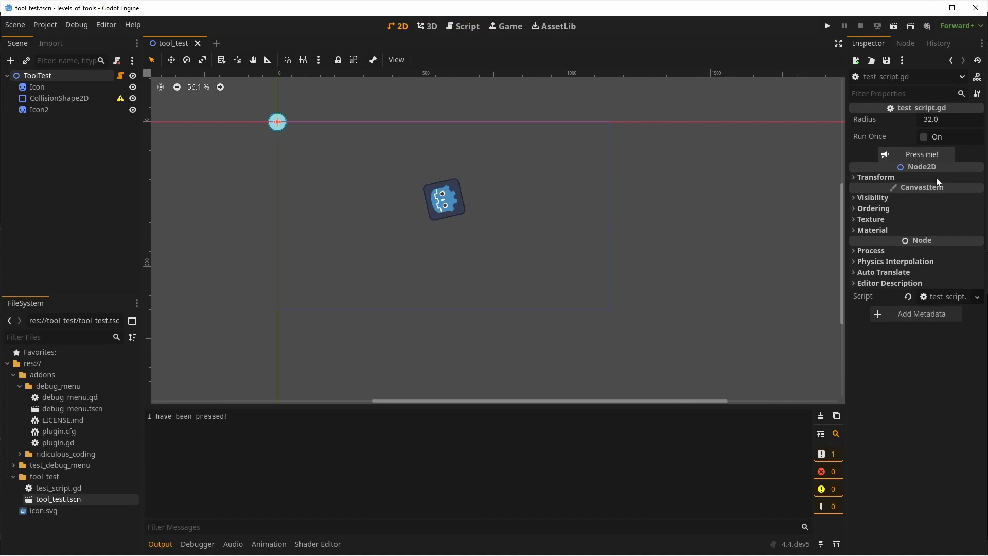
click(920, 154)
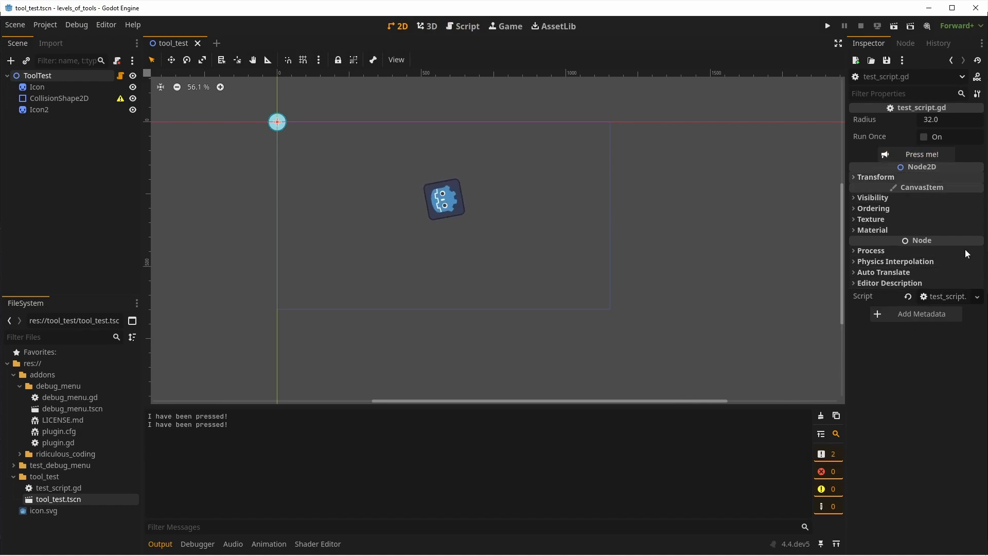
click(921, 155)
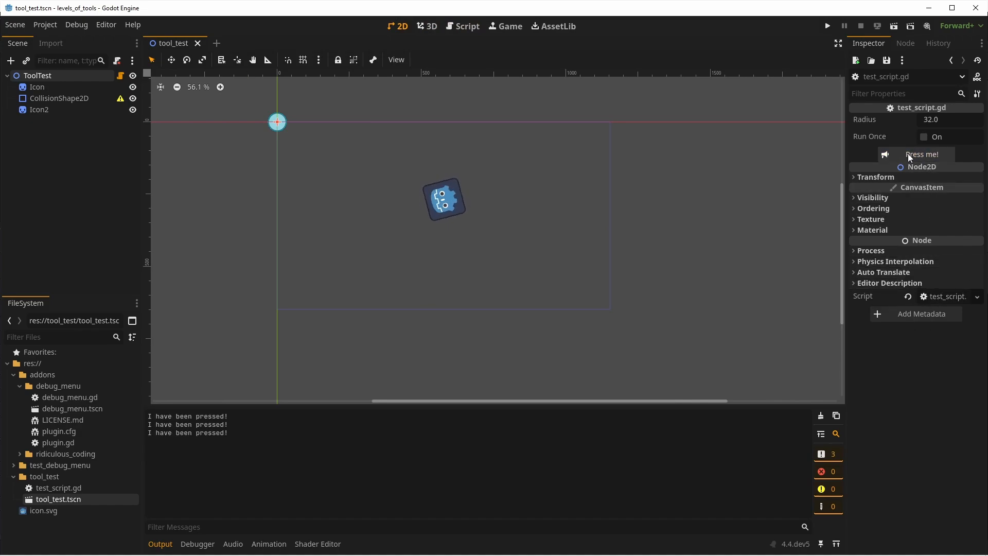
click(921, 155)
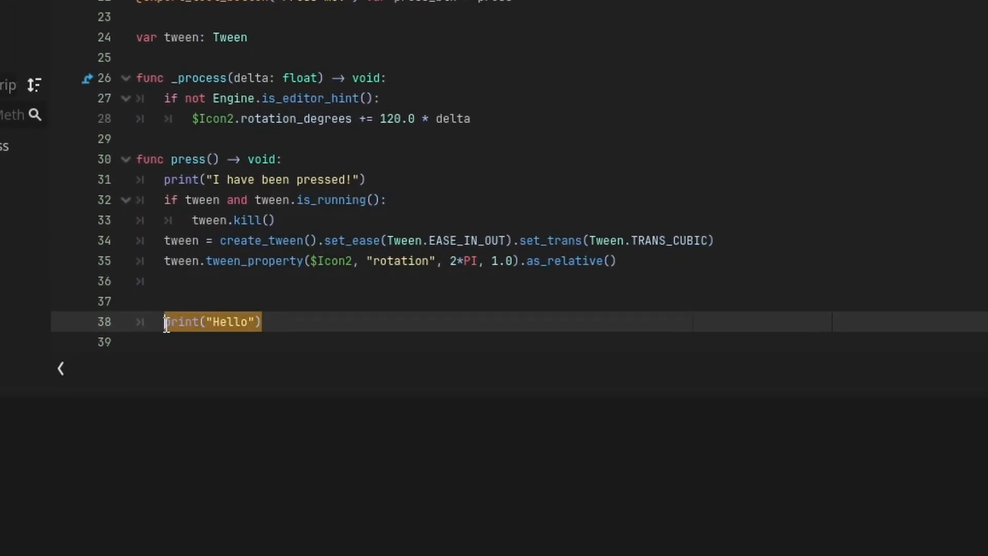
- Evaluate print("Hello") and sin(0.5) in place with Evaluate Selection
right_click(213, 321)
text(sin(0.5)
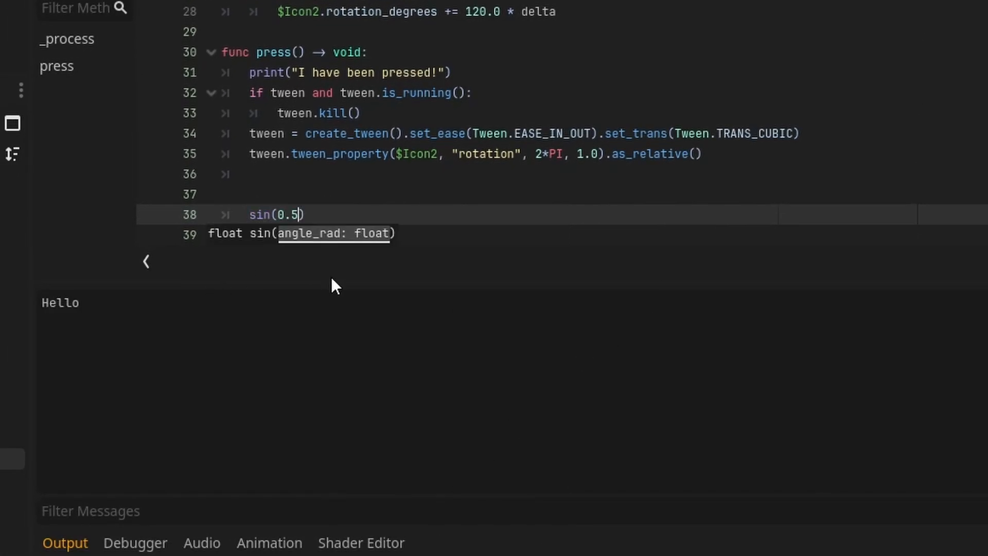
right_click(277, 215)
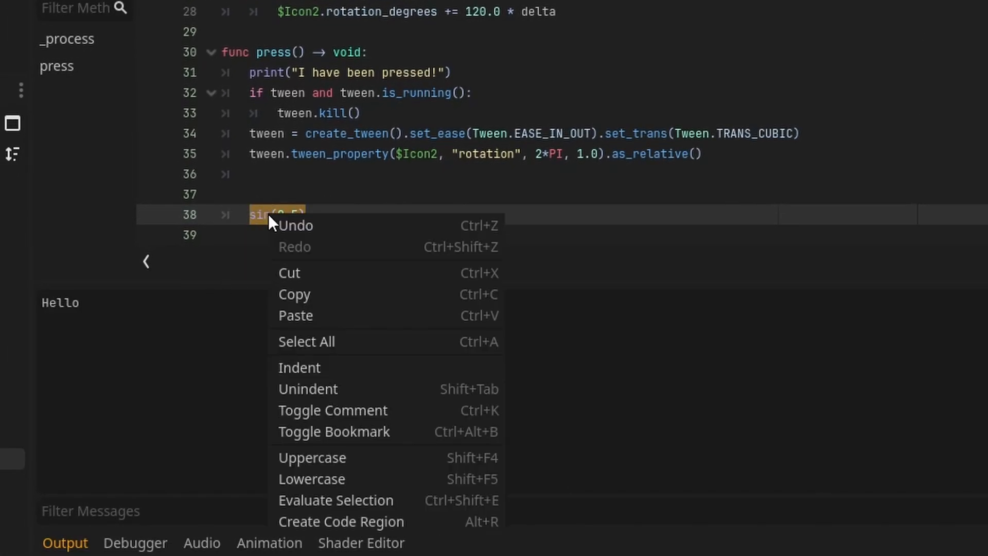
click(336, 500)
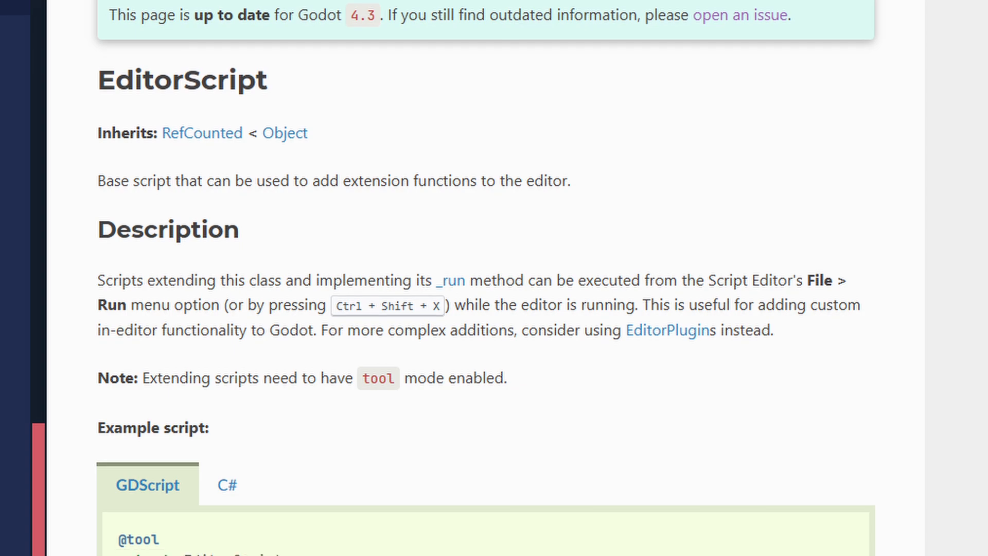
- Scroll the EditorScript class reference down to its example script
scroll(down, 3)
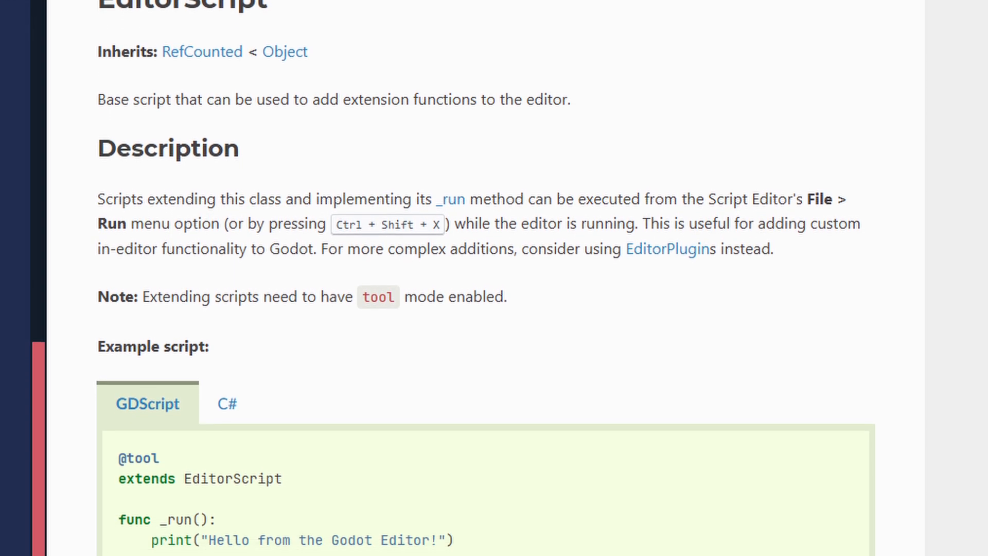
scroll(down, 3)
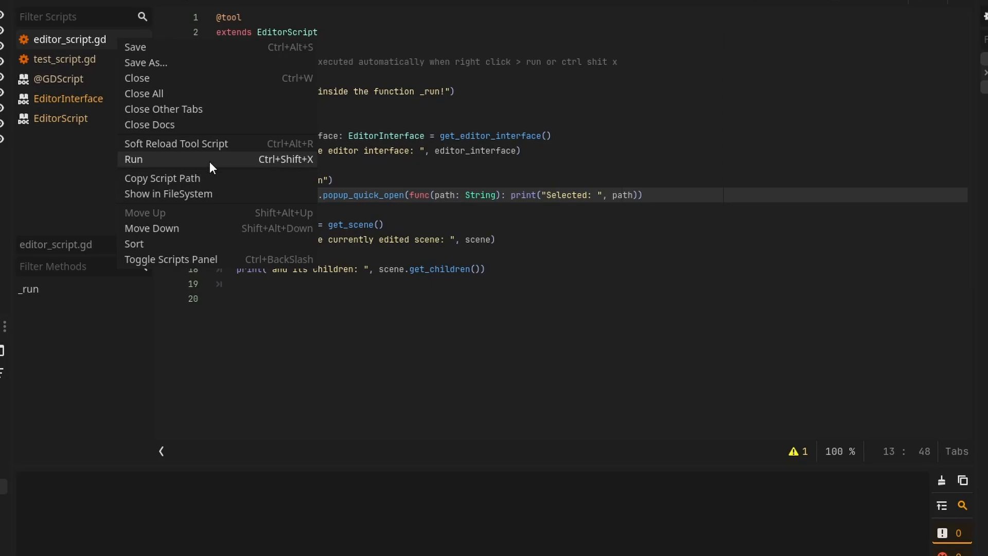
- Run the editor script, logging the interface, scene children and quick-opened test_script.gd
click(132, 159)
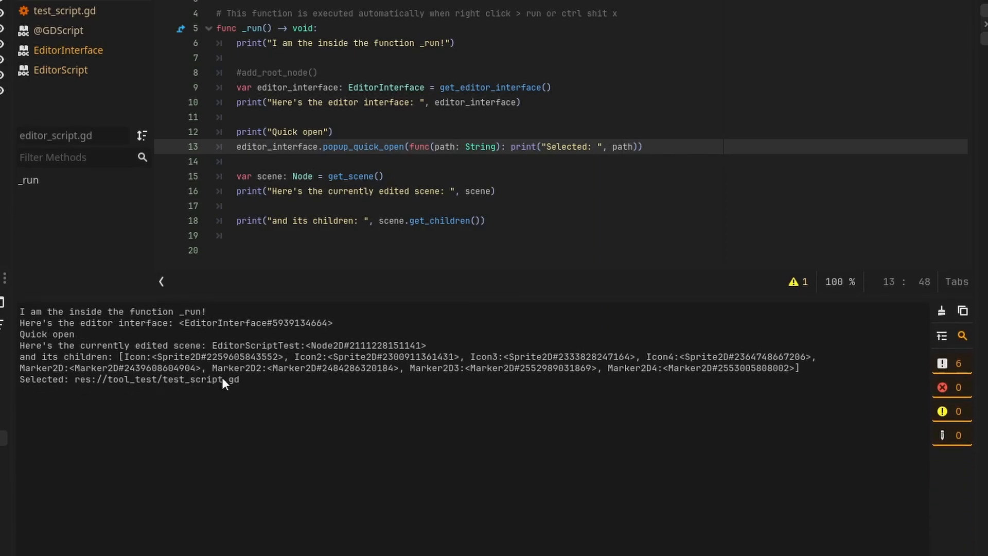
mouse_move(749, 89)
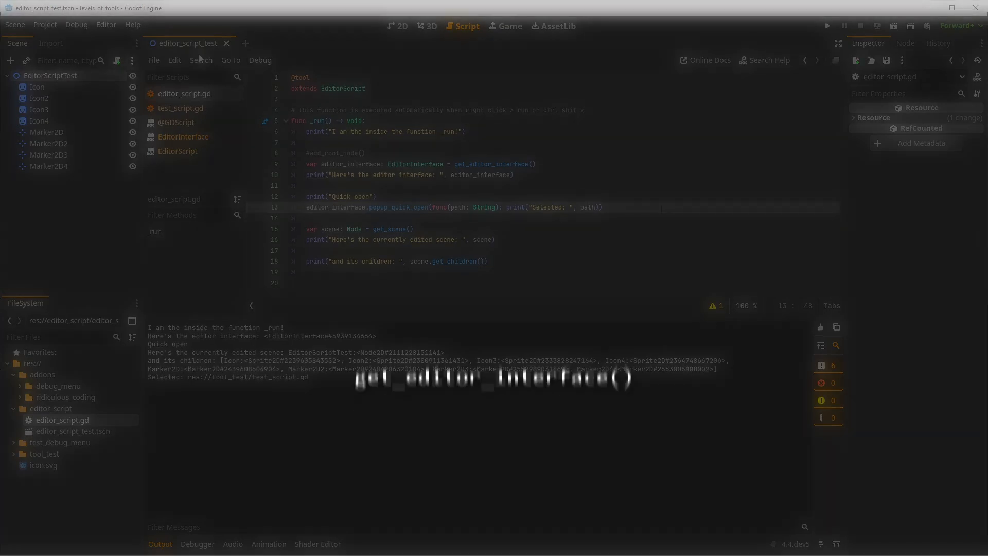
click(397, 26)
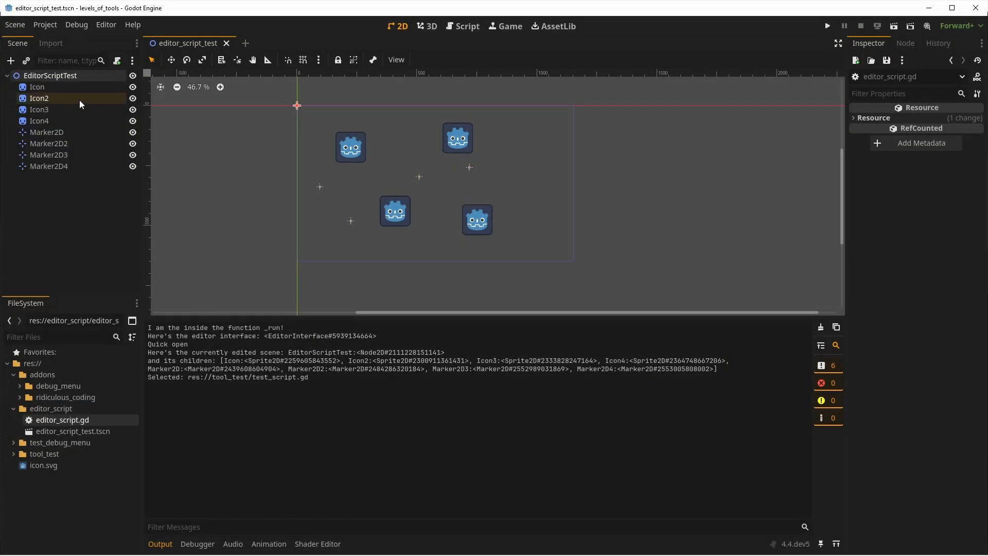
click(463, 25)
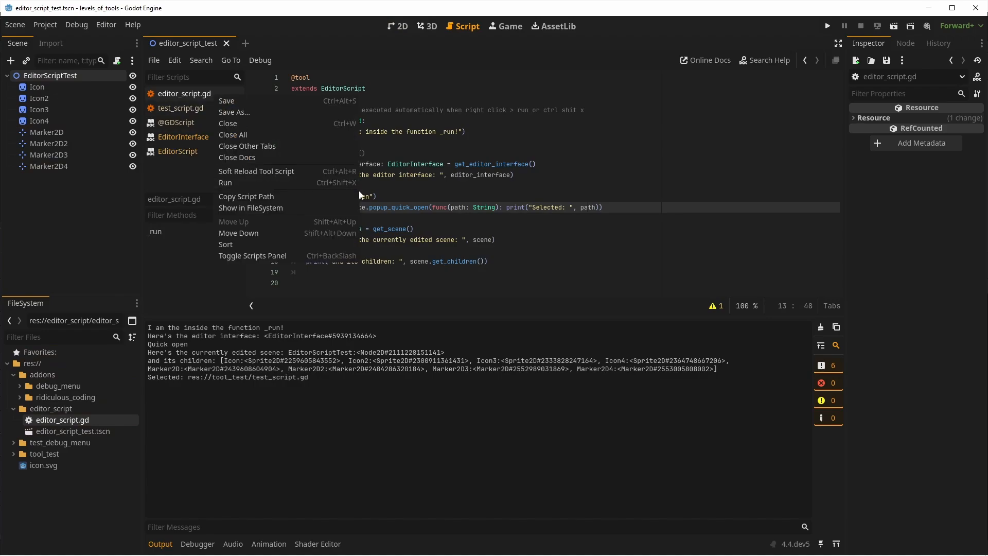
mouse_move(188, 178)
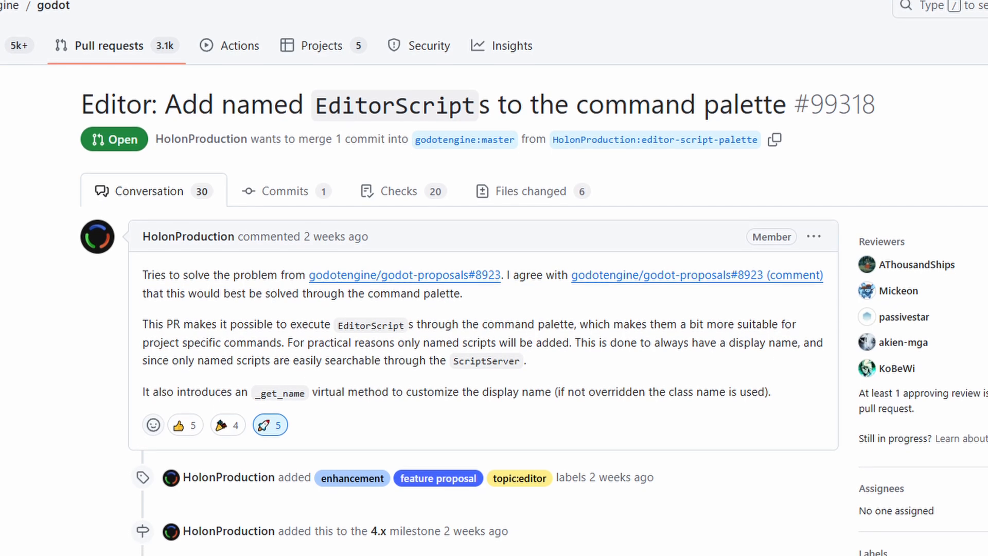
scroll(down, 3)
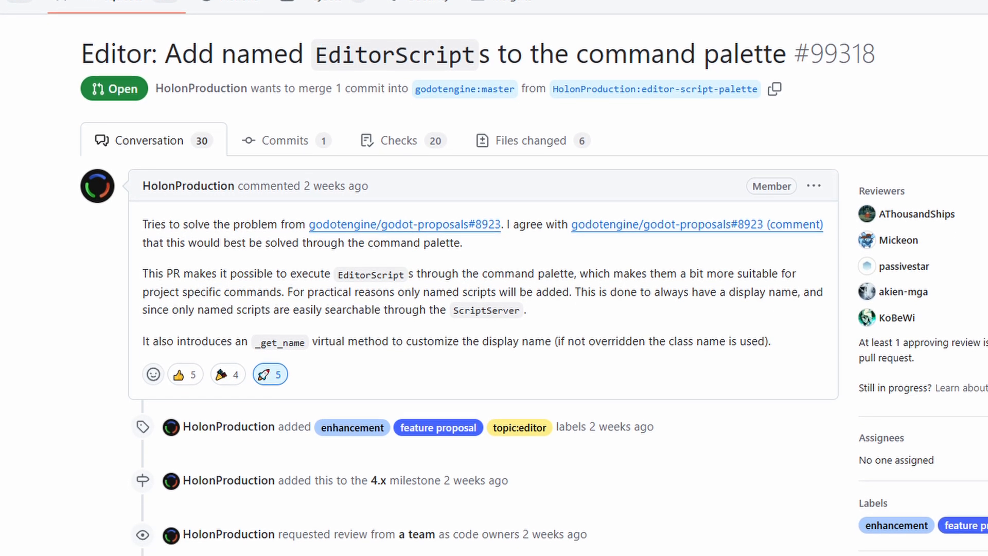
scroll(down, 3)
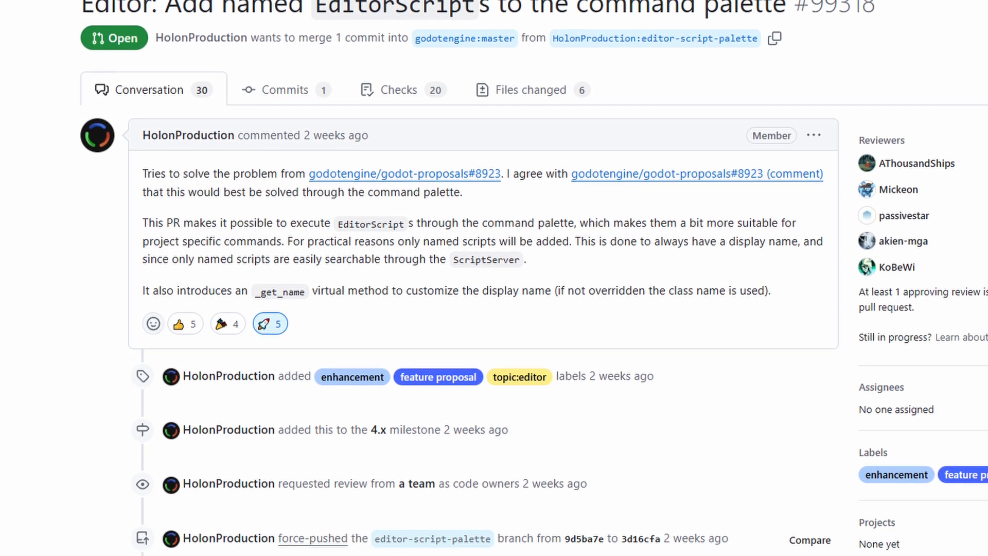
scroll(down, 3)
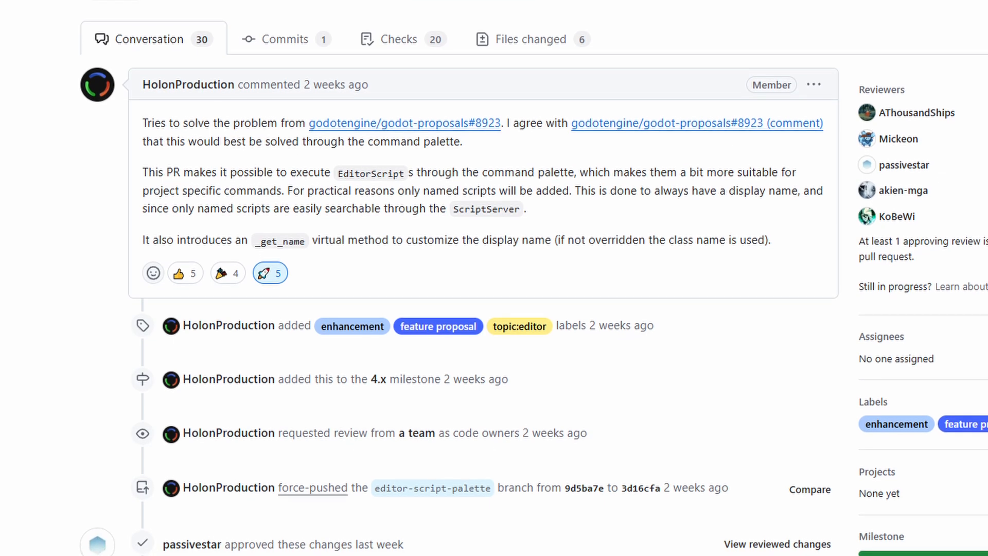
scroll(down, 3)
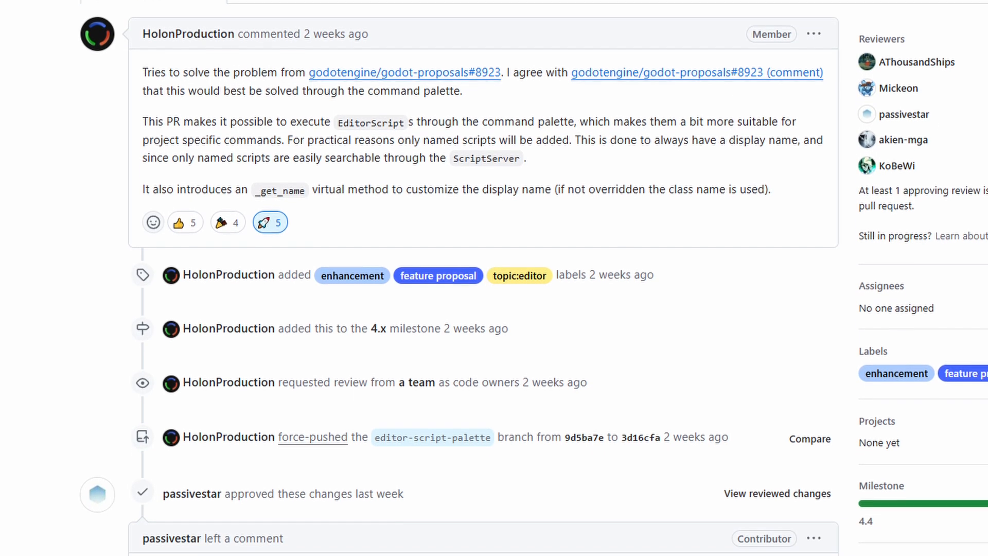
scroll(down, 3)
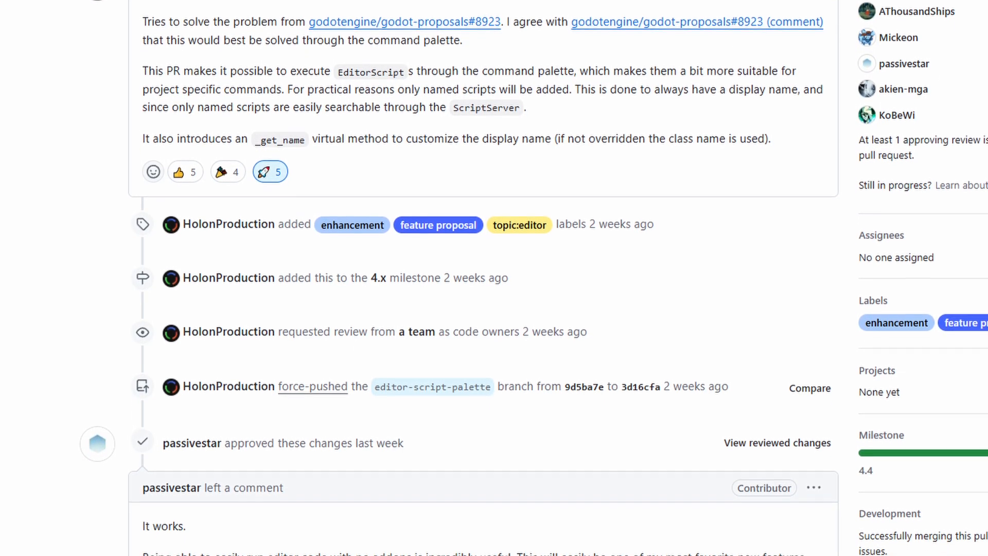
scroll(down, 3)
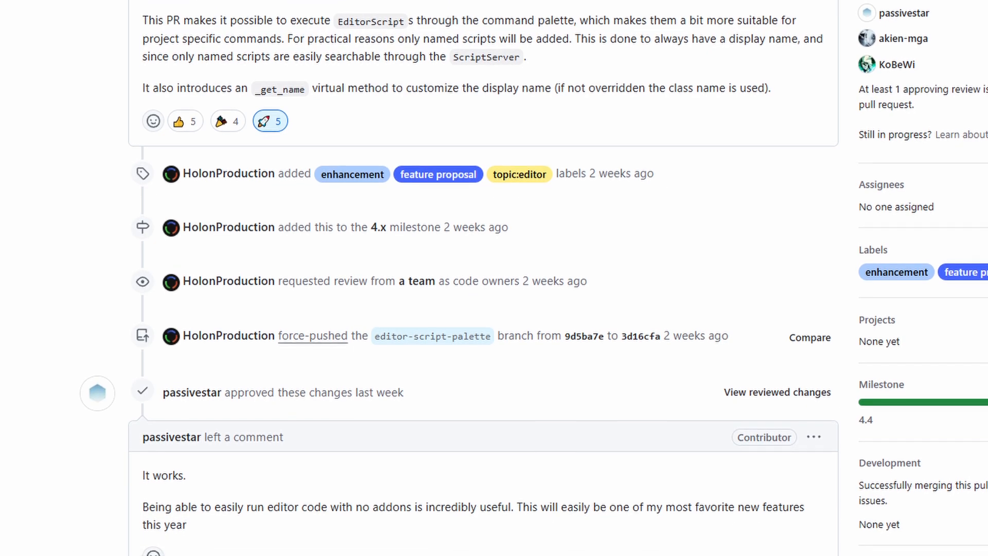
scroll(down, 3)
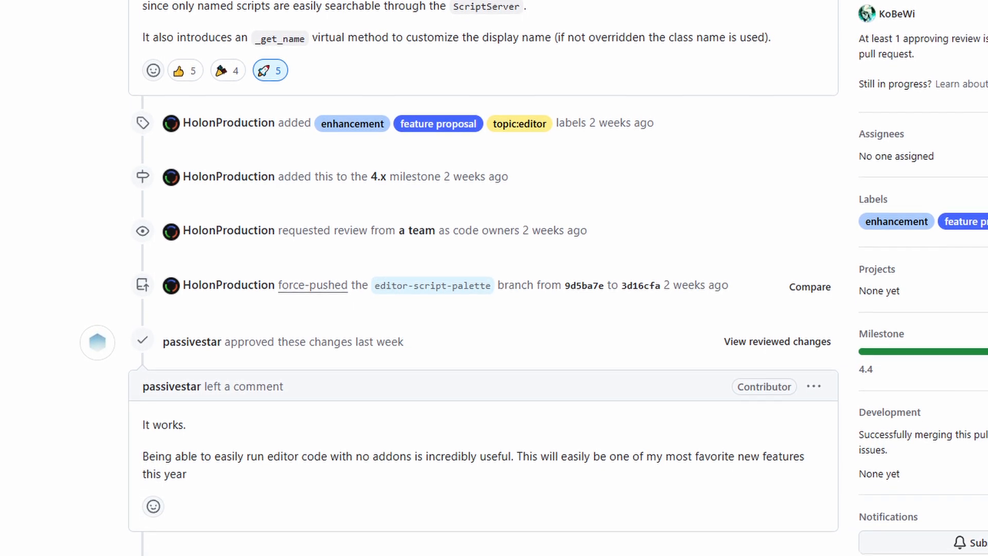
scroll(down, 3)
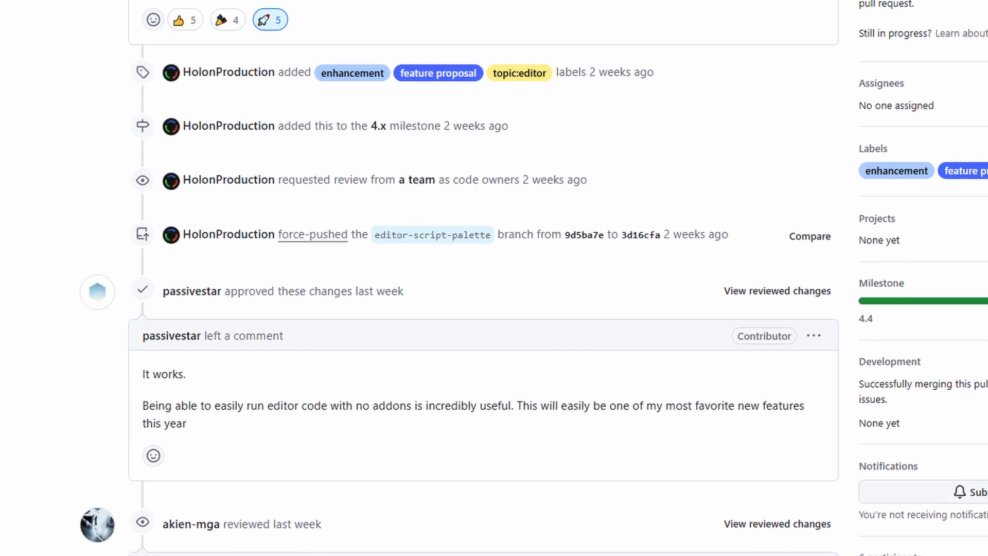
scroll(down, 3)
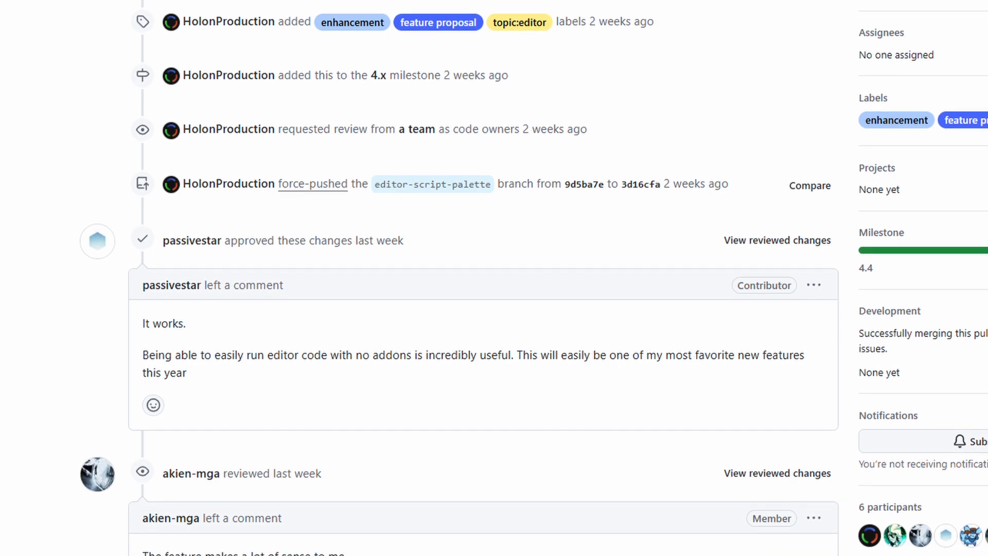
scroll(down, 3)
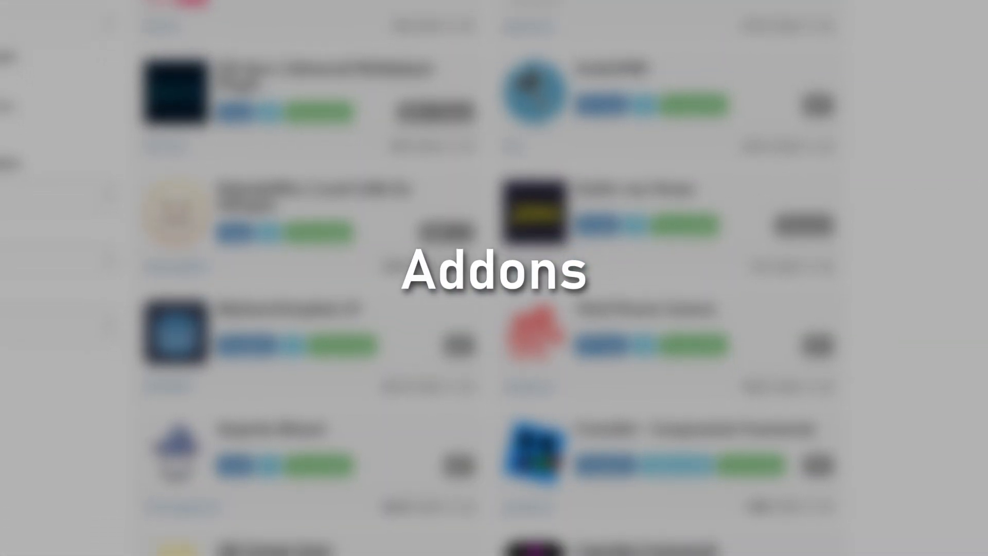
scroll(down, 3)
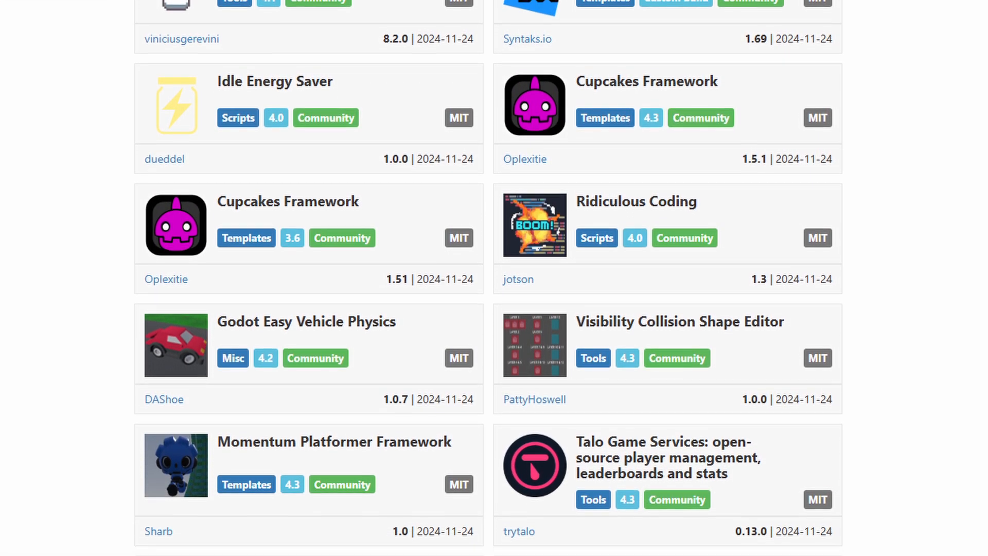
scroll(down, 3)
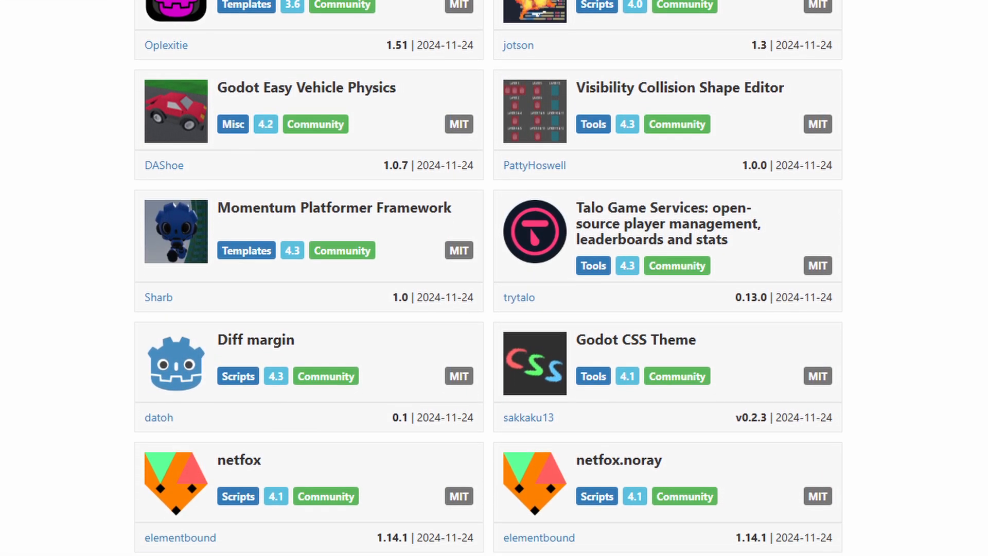
scroll(down, 3)
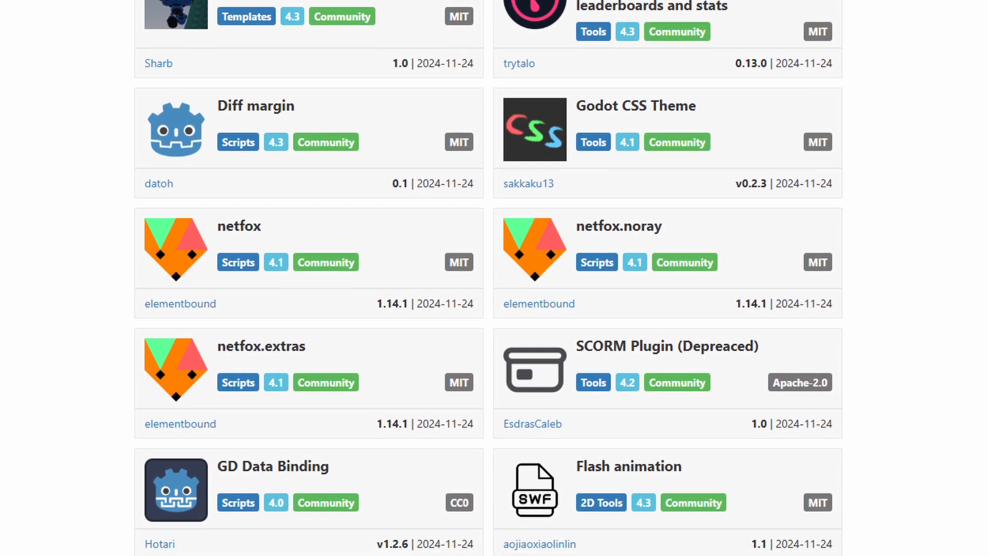
scroll(down, 3)
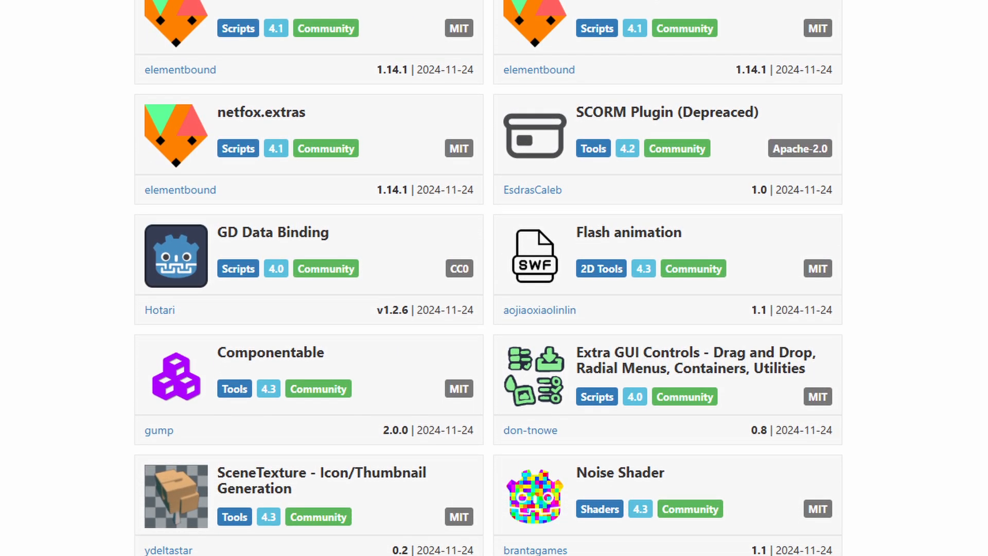
scroll(down, 3)
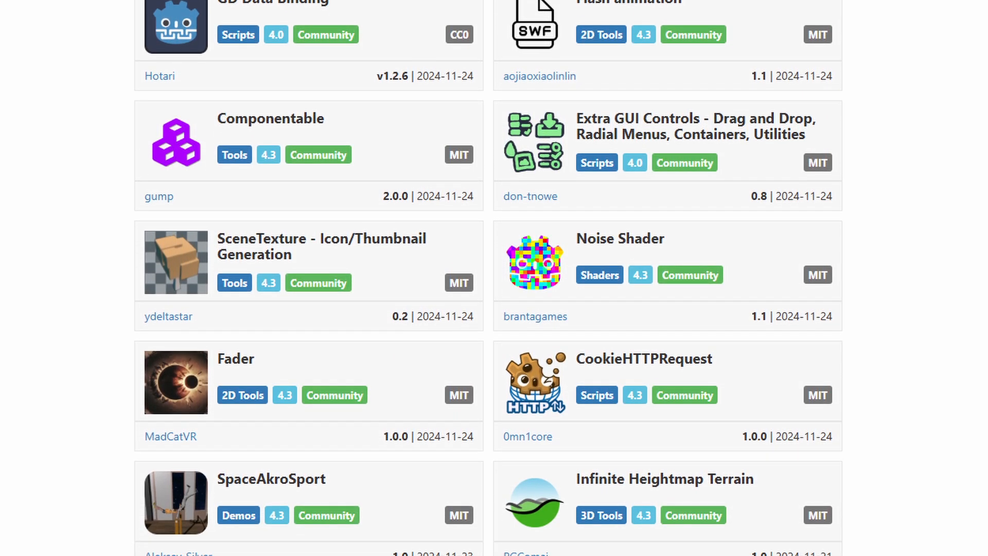
scroll(down, 3)
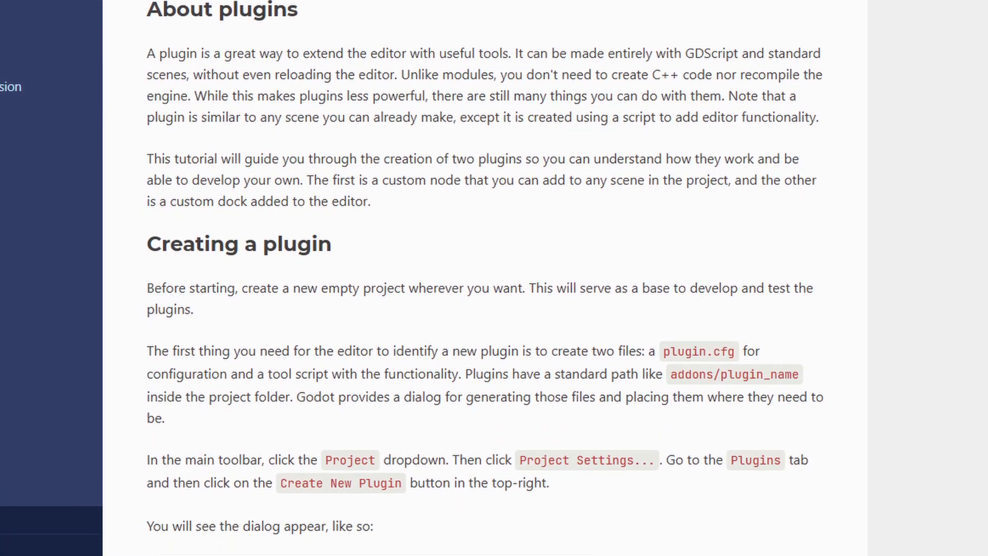
- Scroll through the Making plugins and Import plugins pages toward the Editor plugins index
scroll(down, 3)
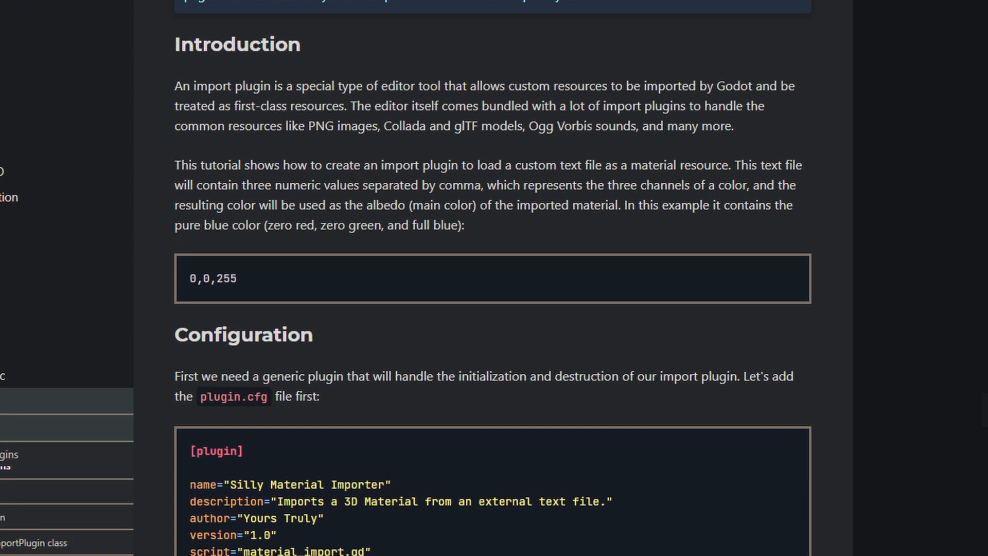
scroll(down, 3)
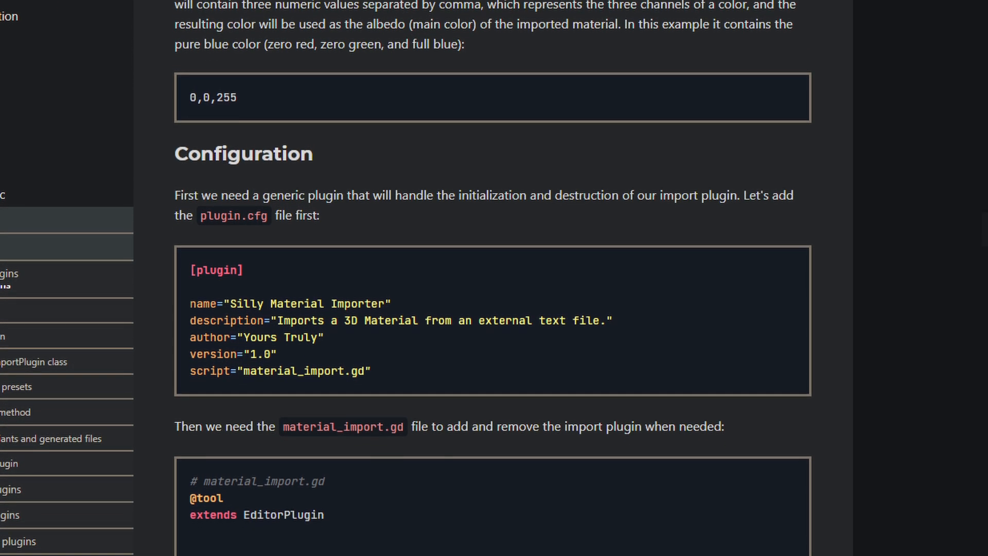
scroll(down, 3)
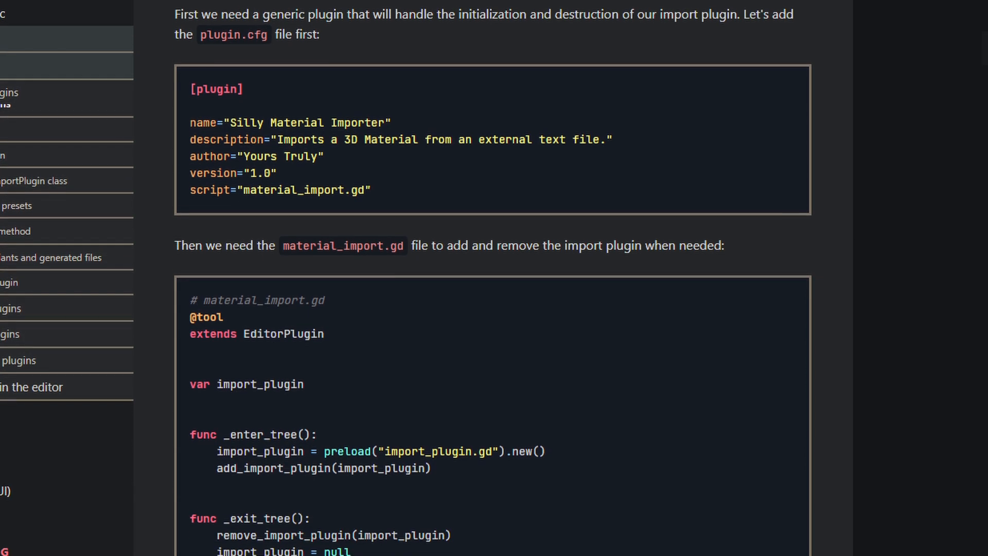
scroll(down, 3)
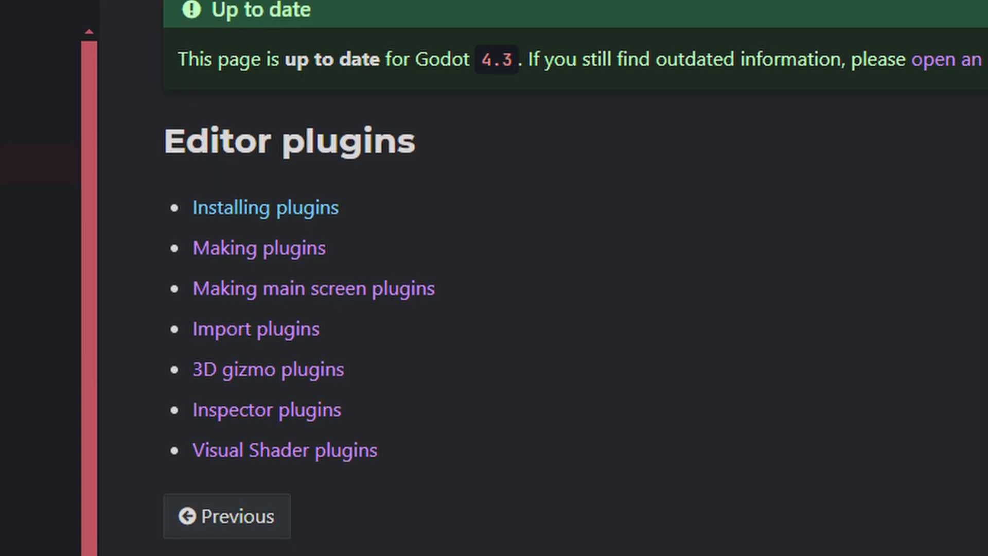
scroll(down, 3)
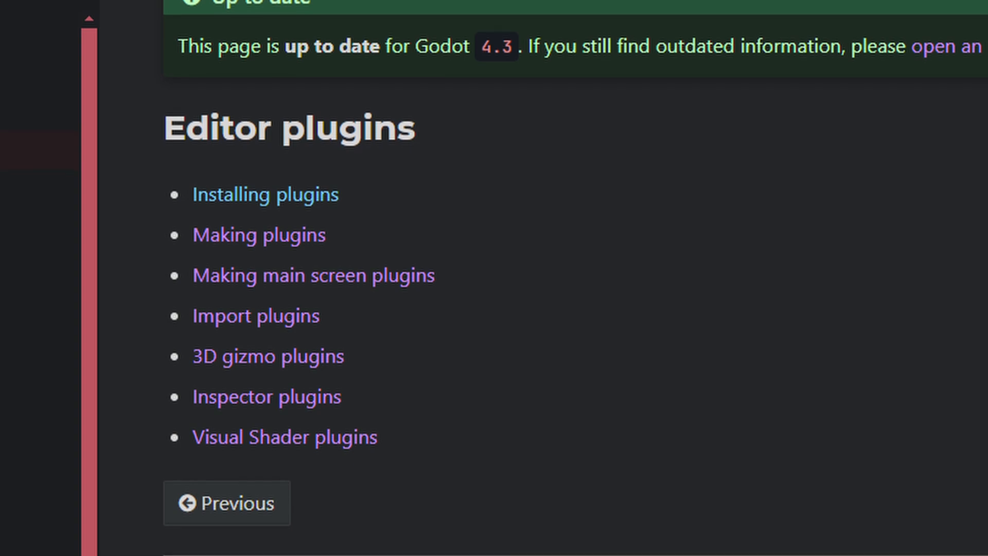
scroll(down, 3)
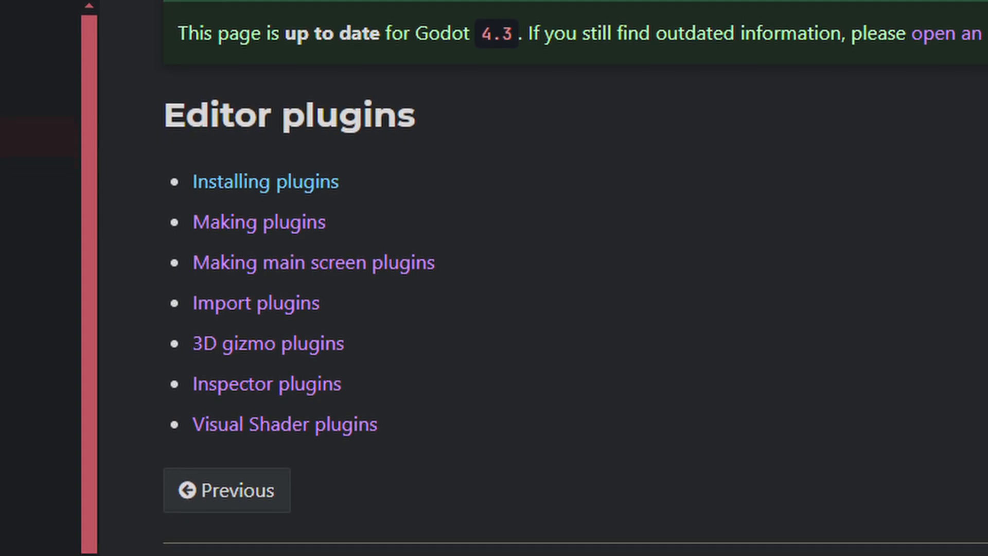
scroll(down, 3)
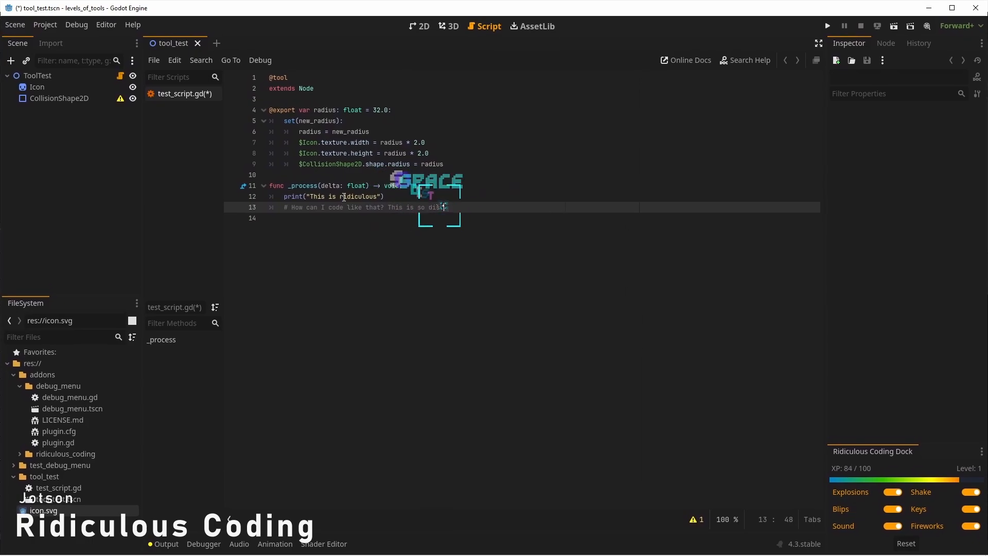
- Cut the comment and print lines and type incredible! WOOOOOO! with Ridiculous Coding leveling to 2
key(ctrl+x)
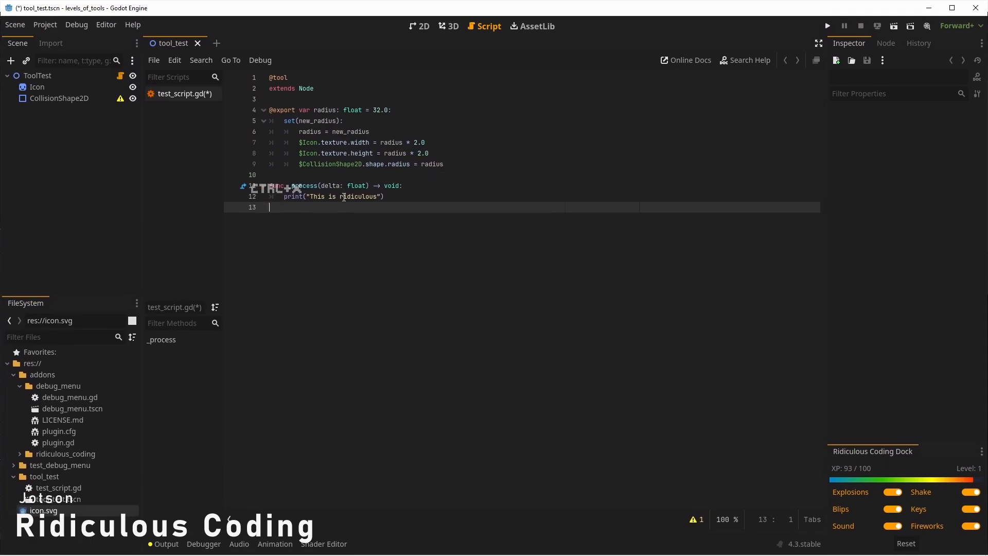
key(ctrl+x)
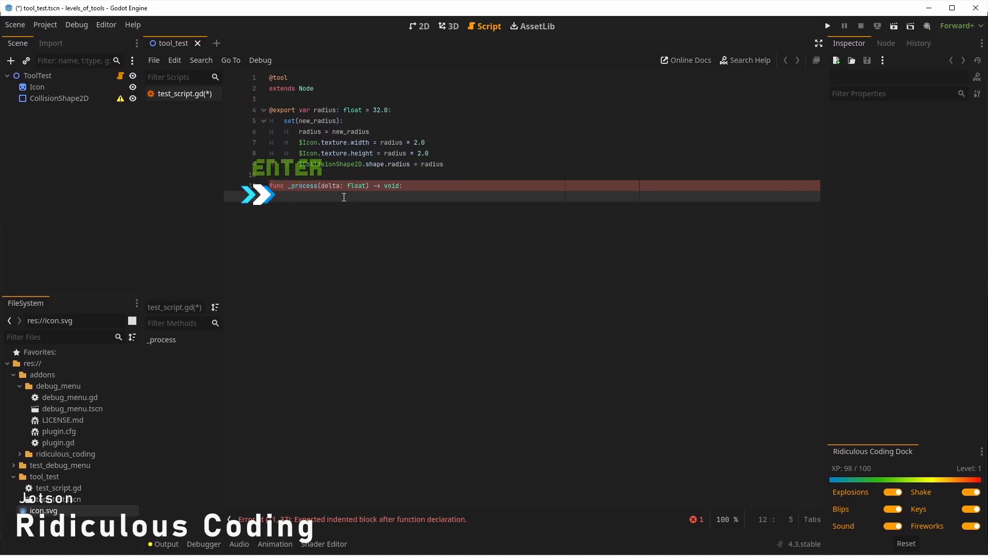
text(incredible!)
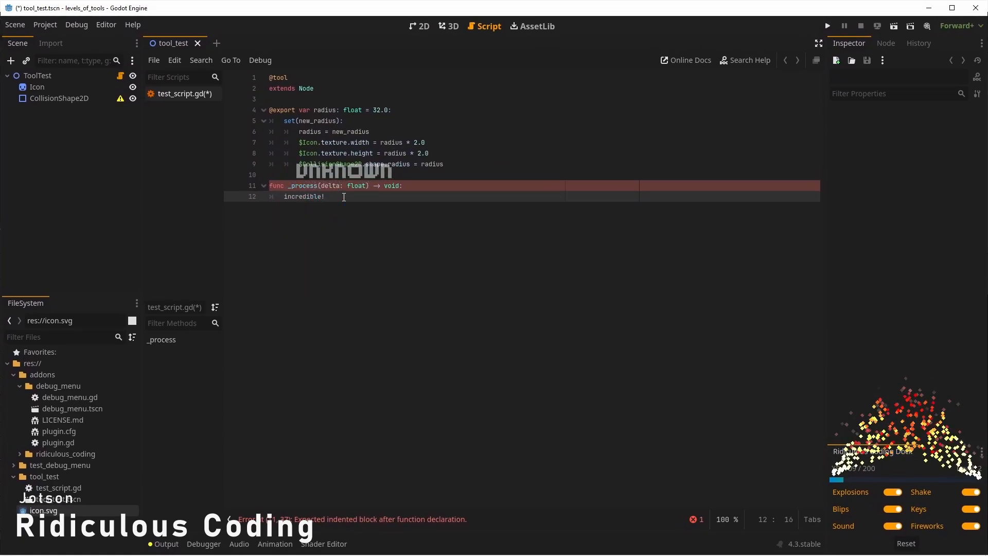
text(WOOOOOO!)
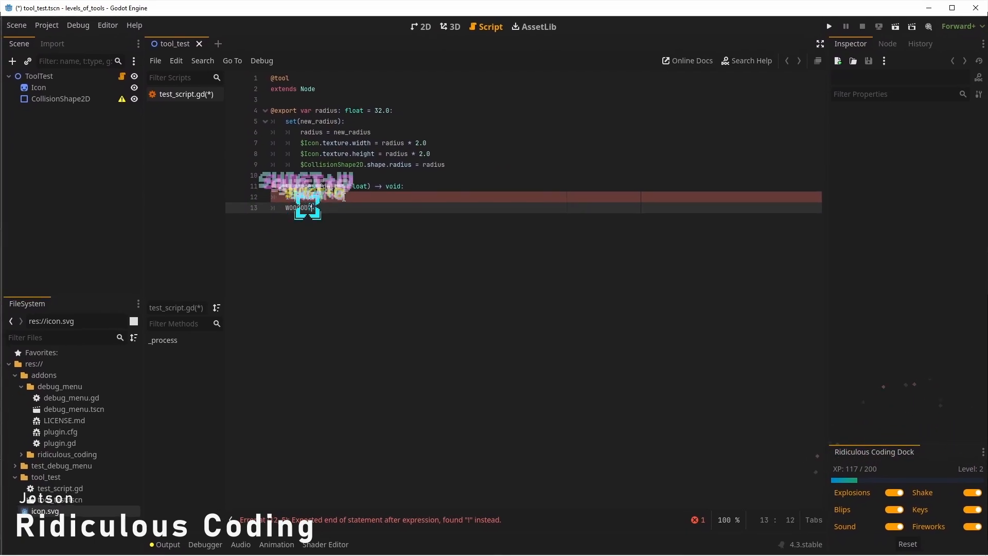
text(set)
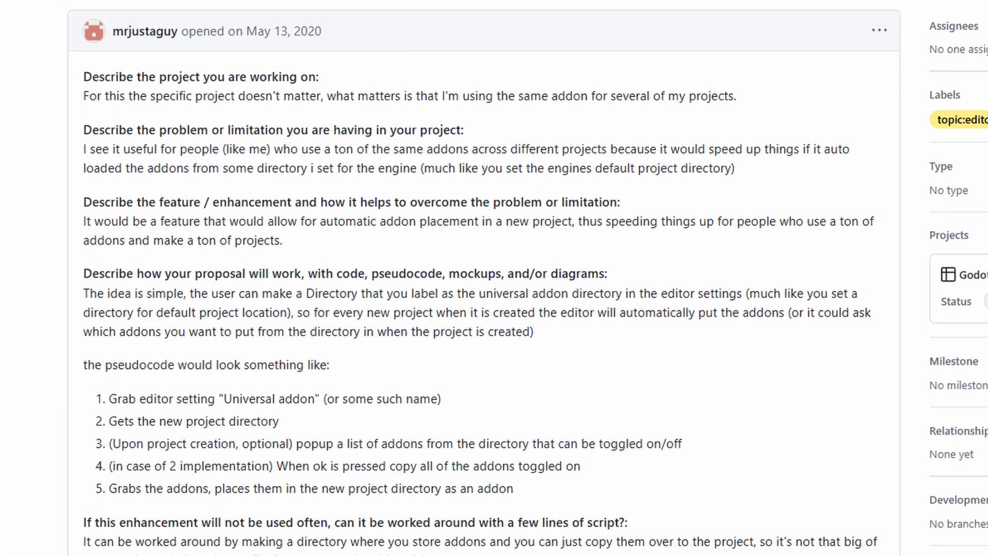
- Scroll through the addon directory proposal and the Globalize Plugins README
scroll(down, 3)
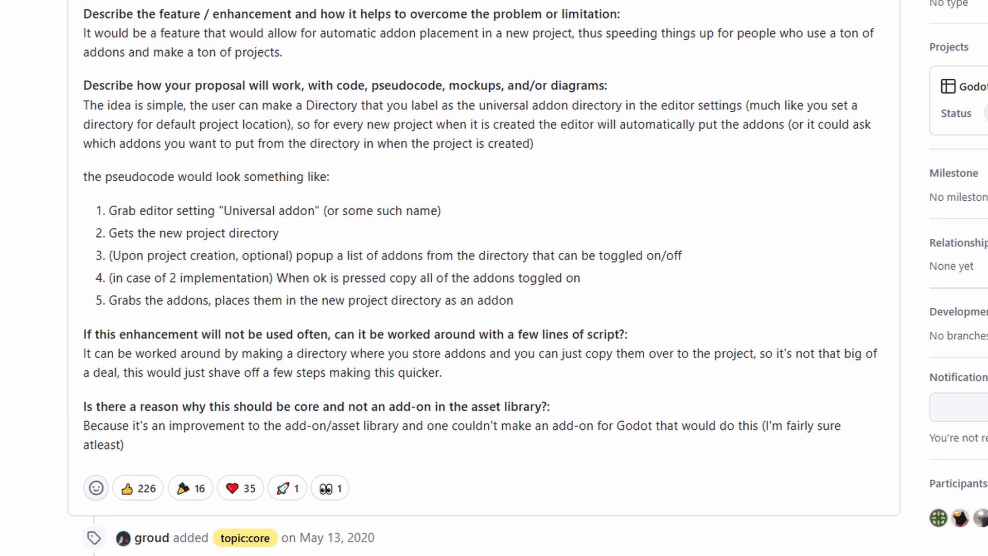
scroll(down, 3)
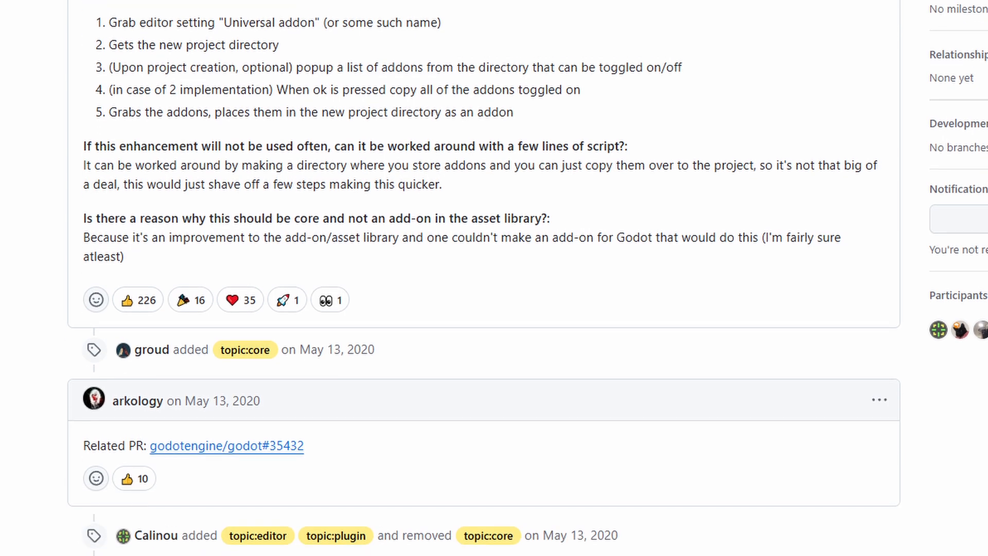
scroll(down, 3)
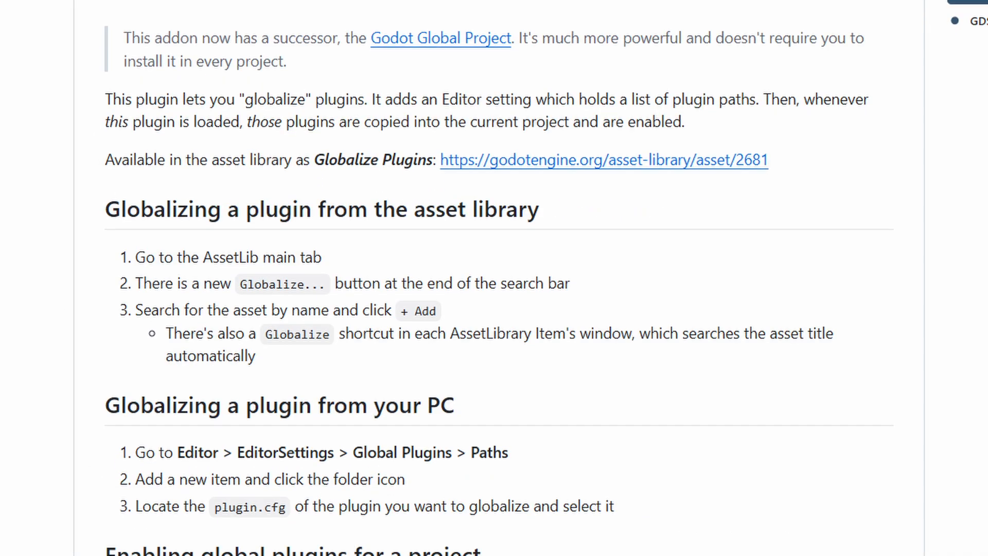
scroll(down, 3)
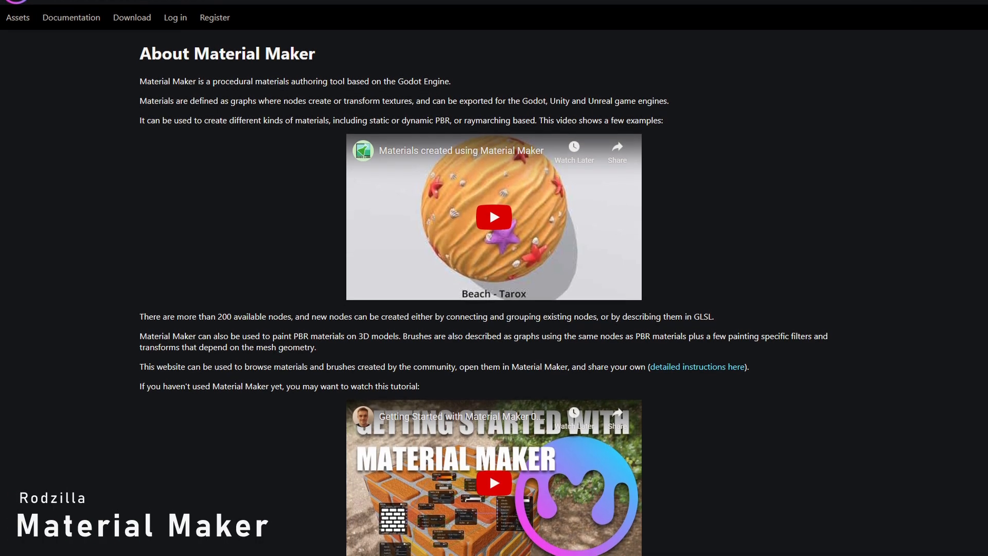
- Scroll the About Material Maker page through the procedural-materials description and embedded example videos
scroll(down, 3)
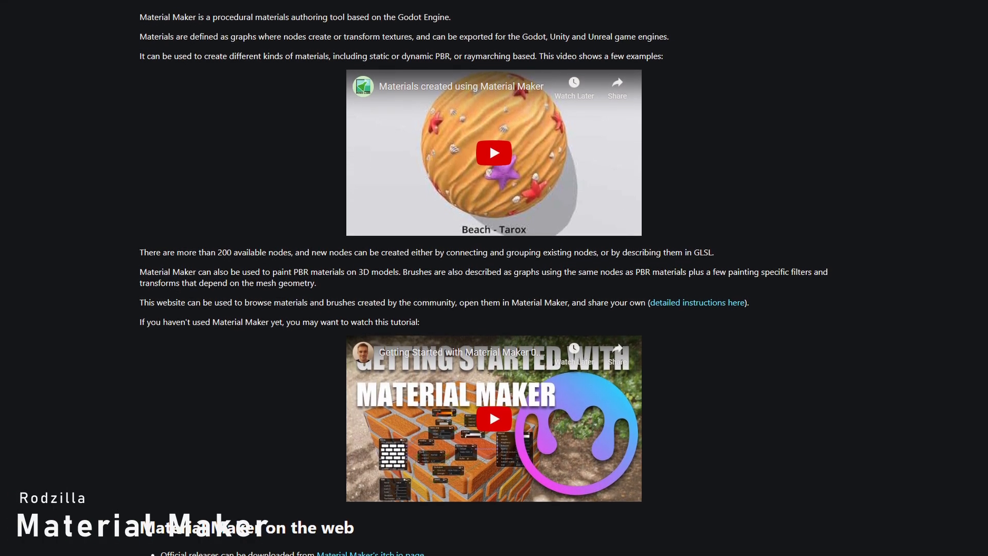
scroll(down, 3)
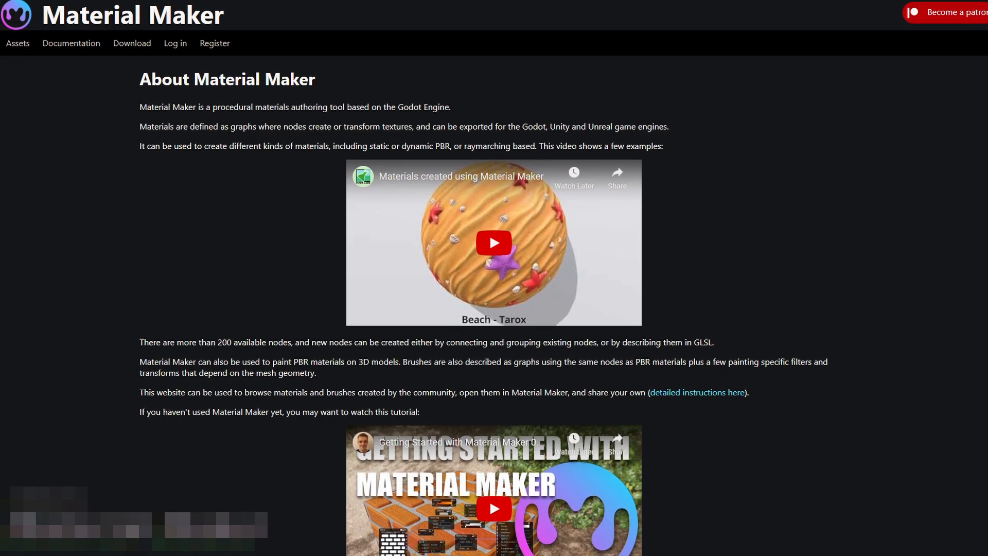
scroll(down, 3)
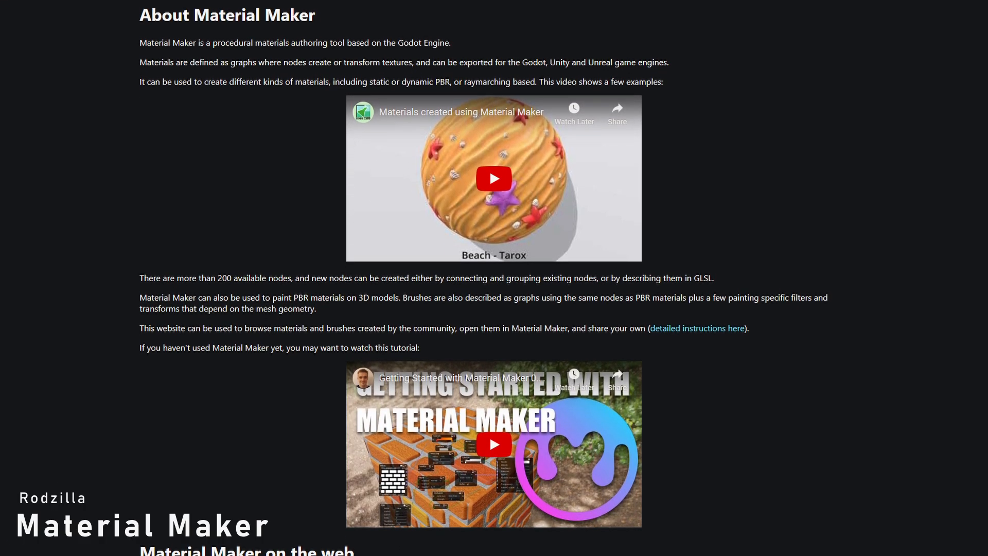
scroll(down, 3)
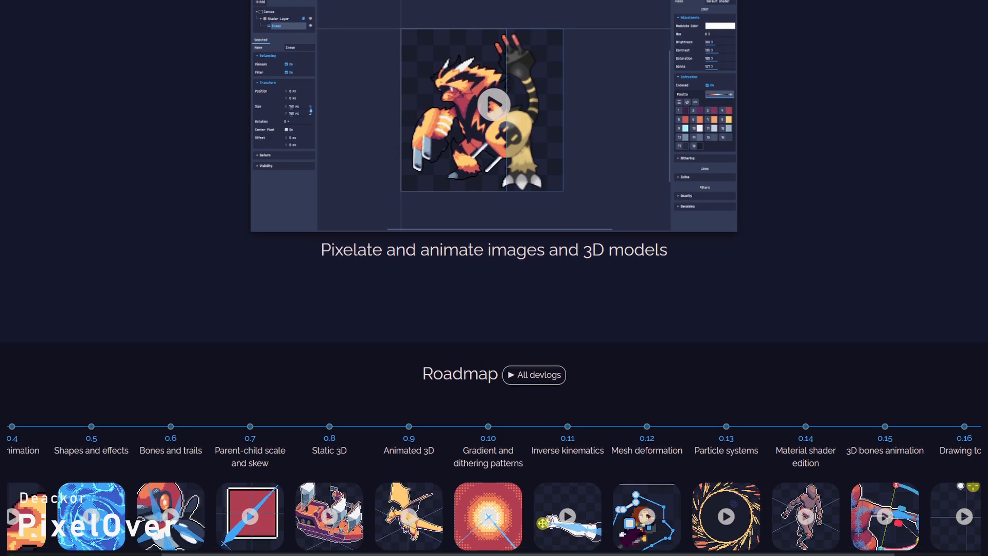
- Scroll through the Steam store details for Pixelorama, Canvas of Kings and Might of Merchants
scroll(down, 3)
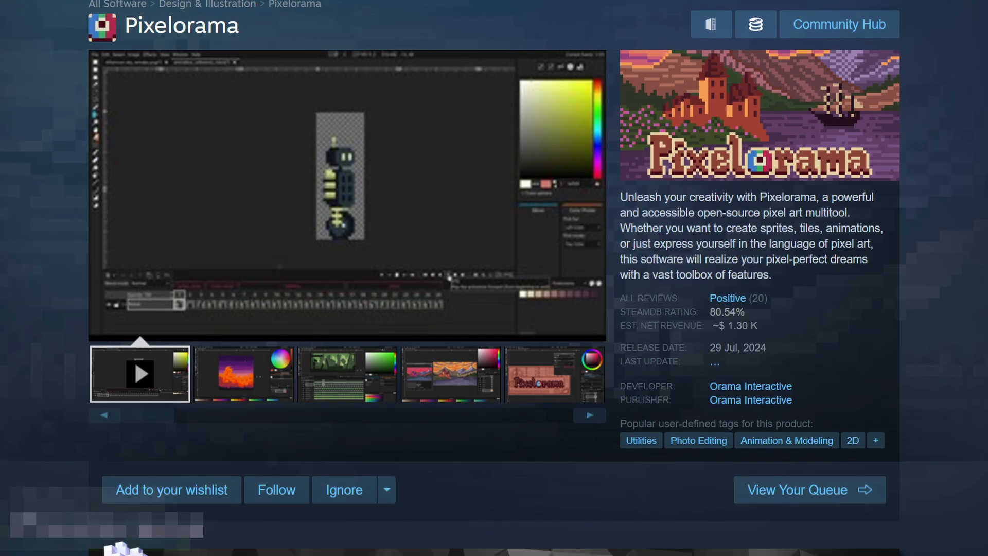
scroll(down, 3)
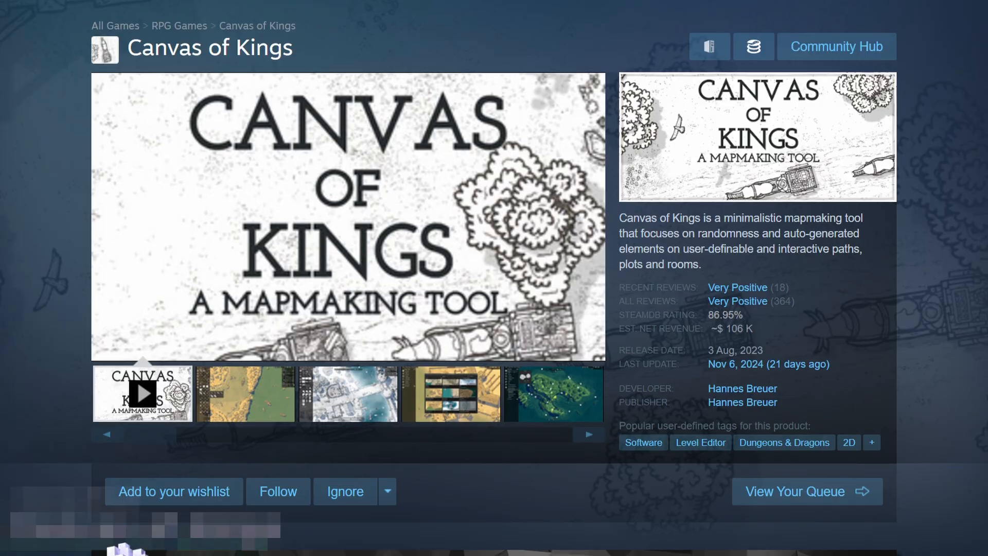
scroll(down, 3)
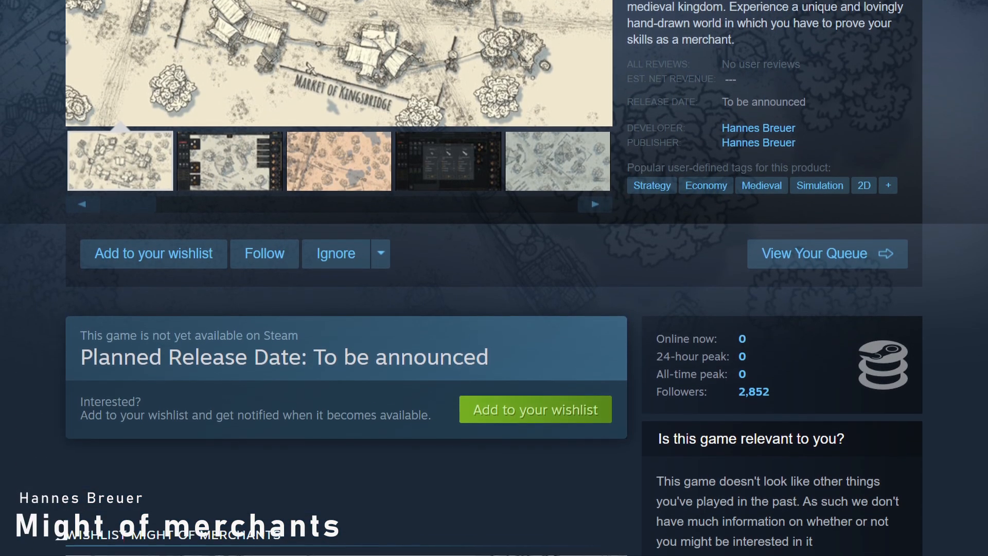
scroll(down, 3)
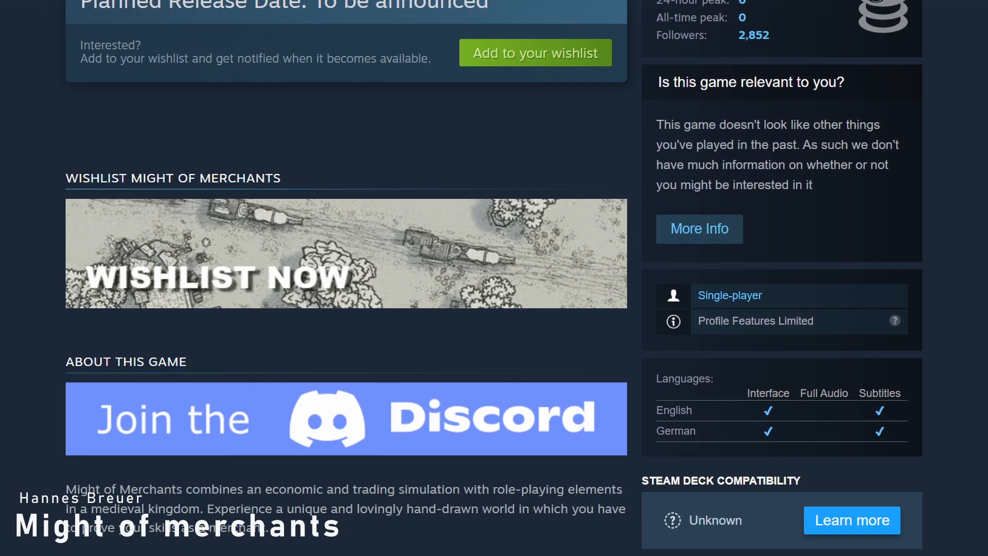
scroll(down, 3)
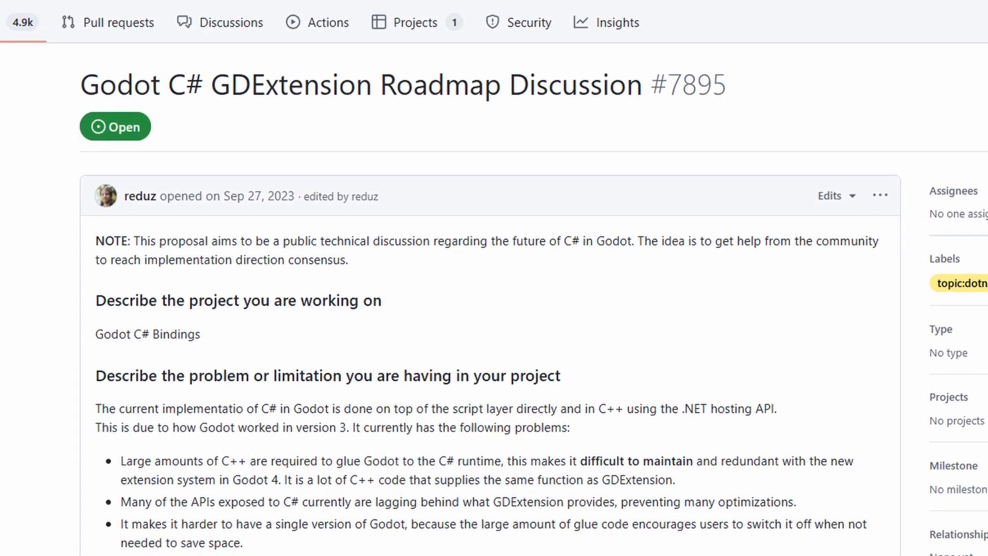
- Scroll GitHub issue #7895 down to the C# GDExtension roadmap proposal text
scroll(down, 3)
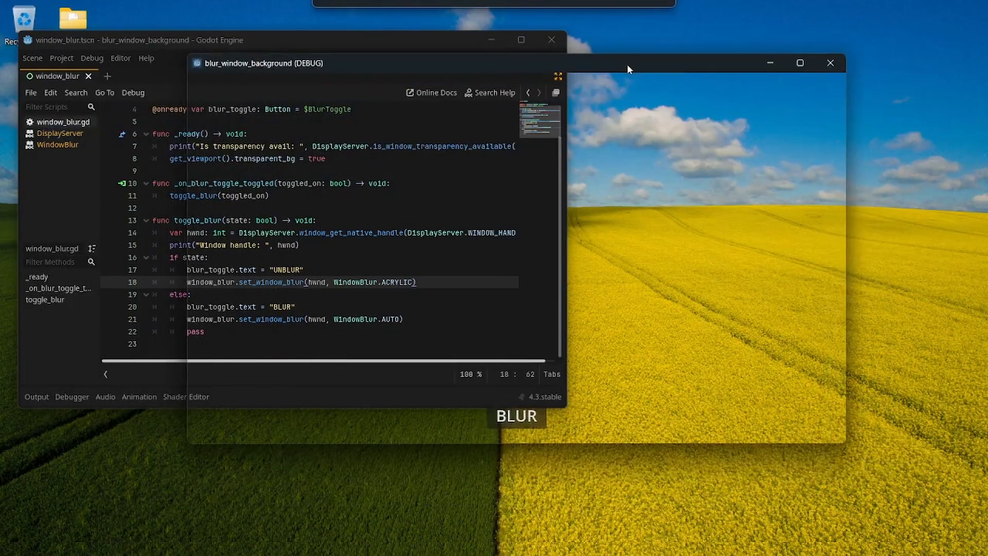
- Toggle the demo window's acrylic background blur on and off several times with the BLUR/UNBLUR button
click(516, 415)
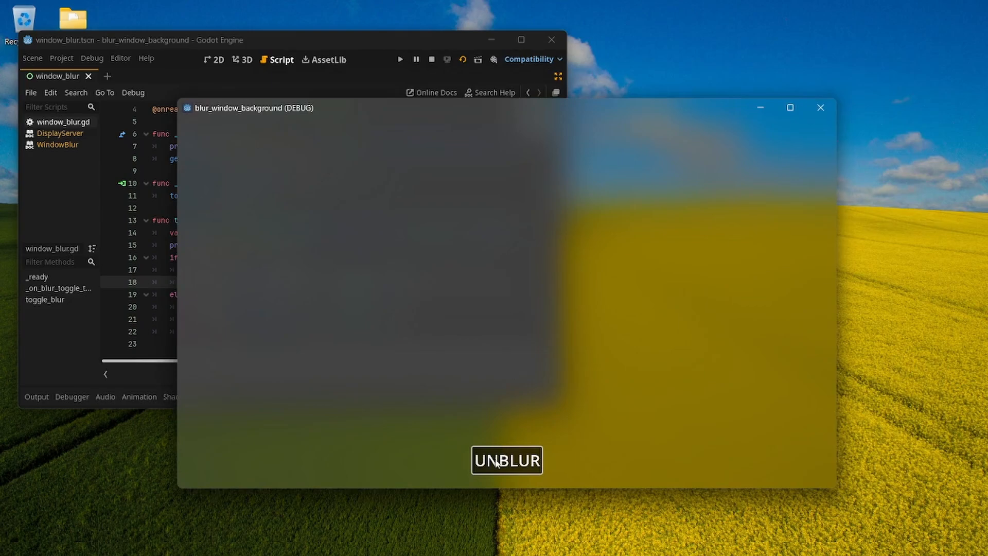
click(506, 460)
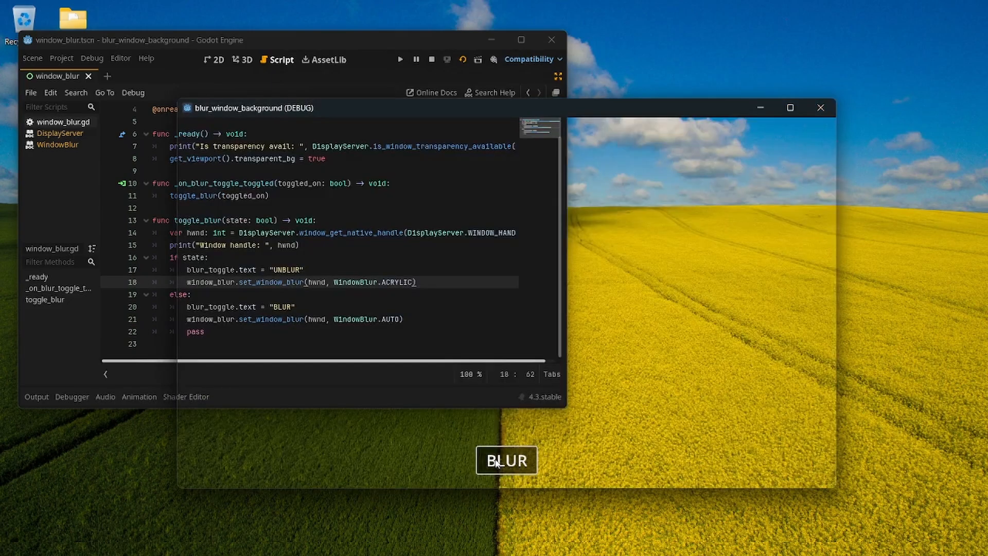
click(506, 460)
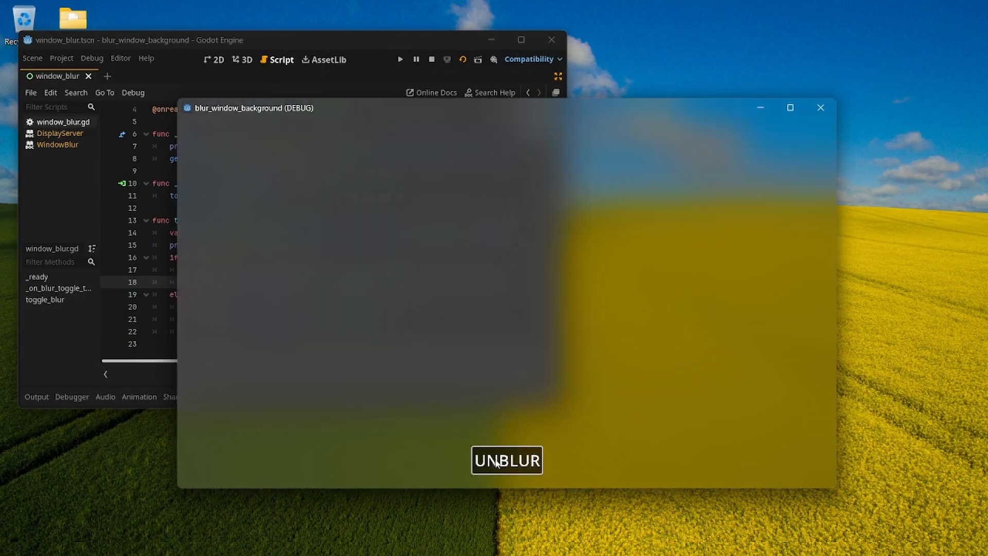
click(506, 461)
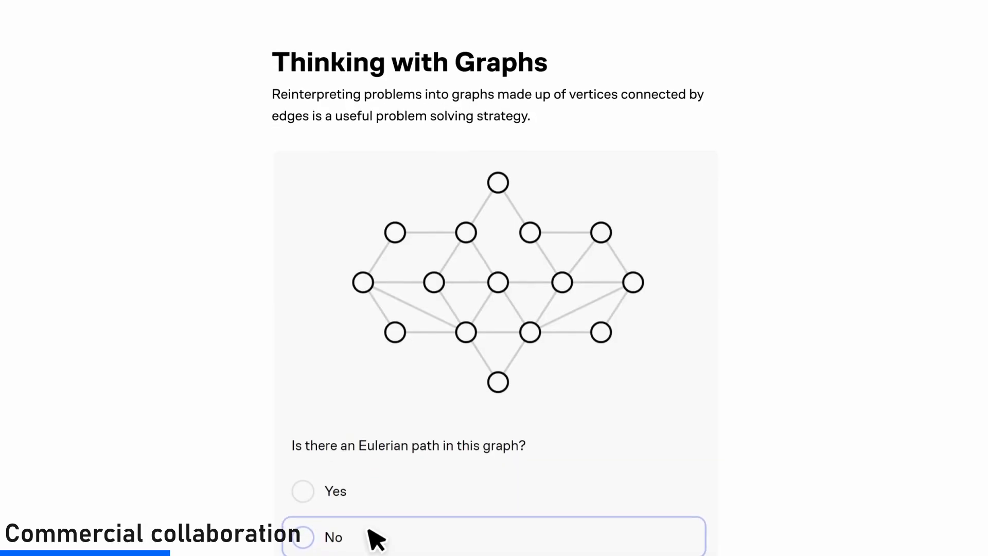
- Answer No to the Eulerian path question and move on to the Tokens lesson
click(303, 537)
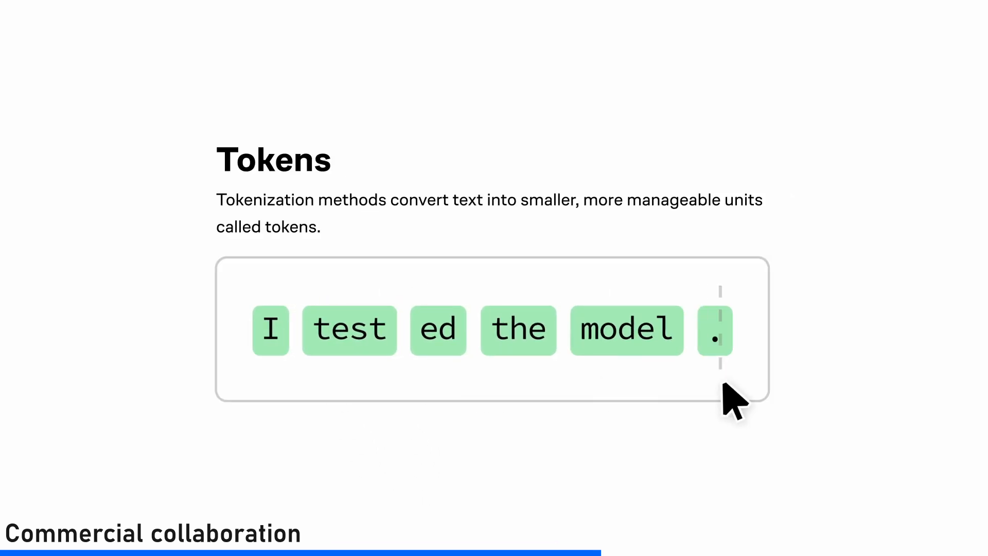
scroll(down, 3)
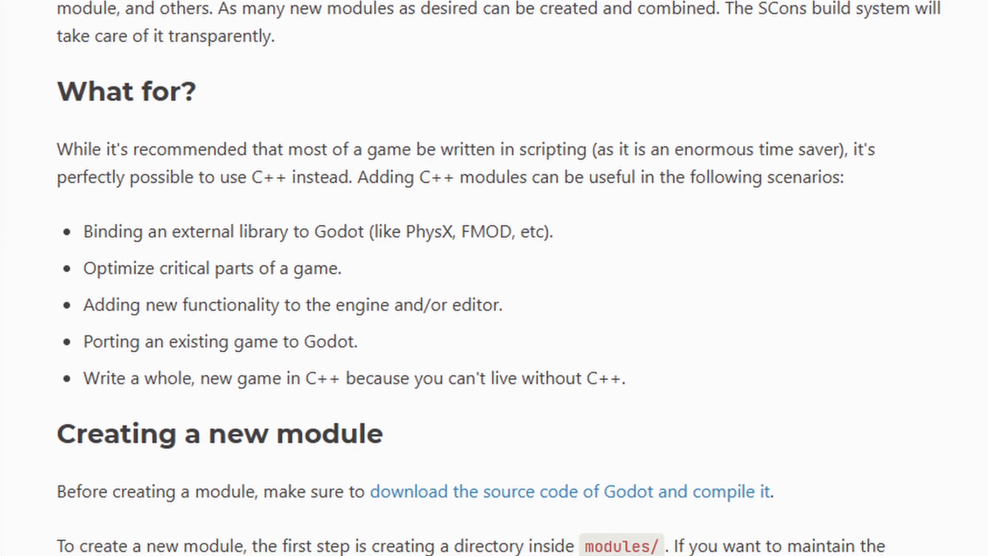
- Scroll the custom modules docs down to Creating a new module and the summator.h code
scroll(down, 3)
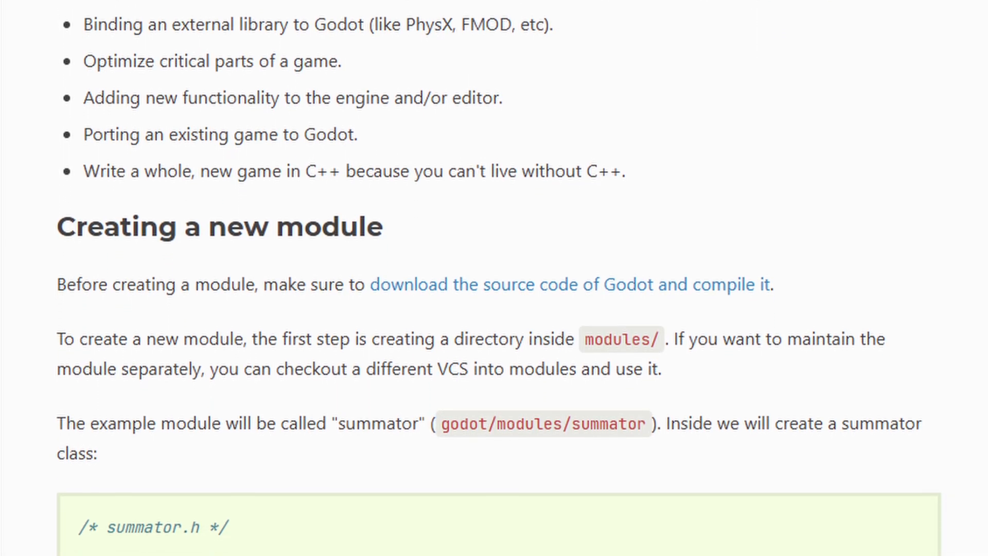
scroll(down, 3)
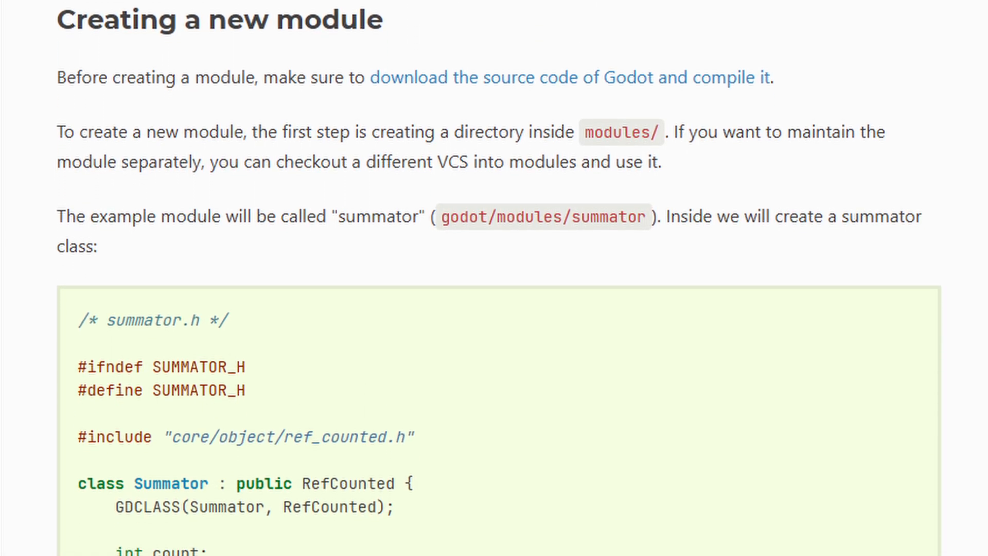
scroll(down, 3)
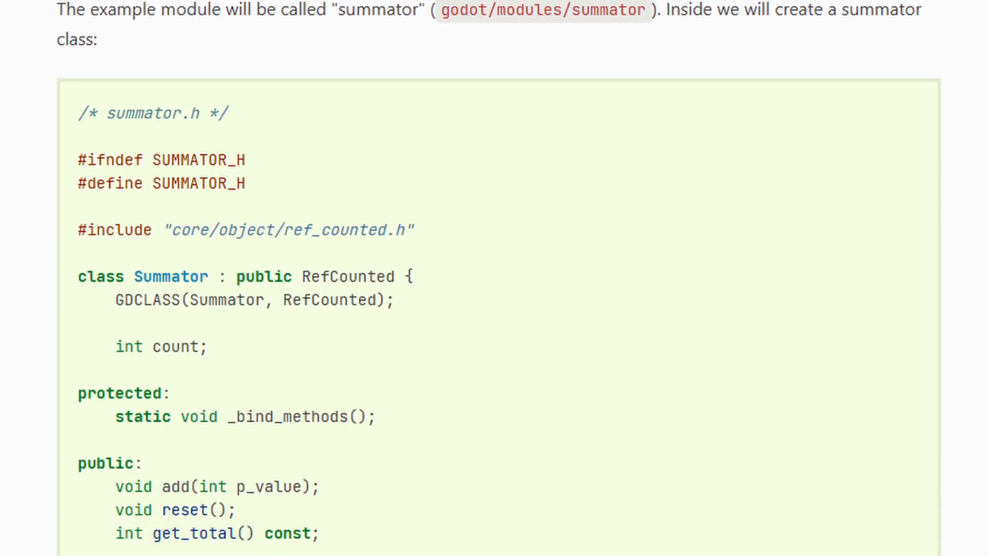
scroll(down, 3)
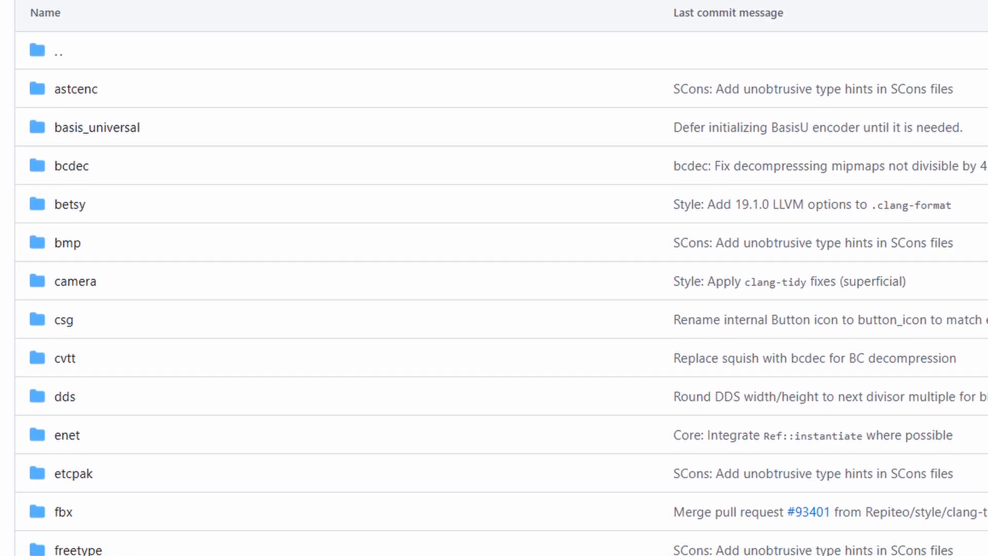
- Scroll through the godot repository's modules/ directory listing to its end
scroll(down, 3)
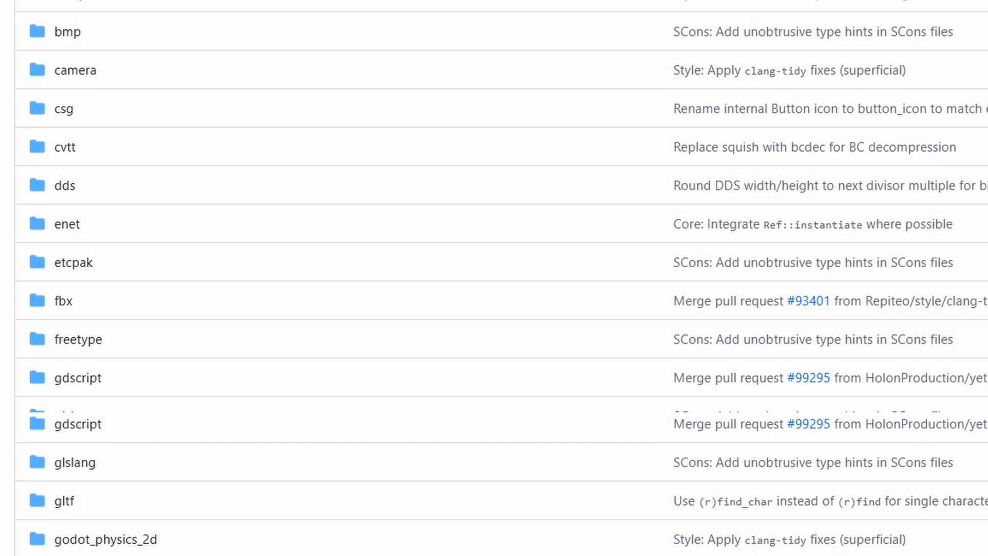
scroll(down, 3)
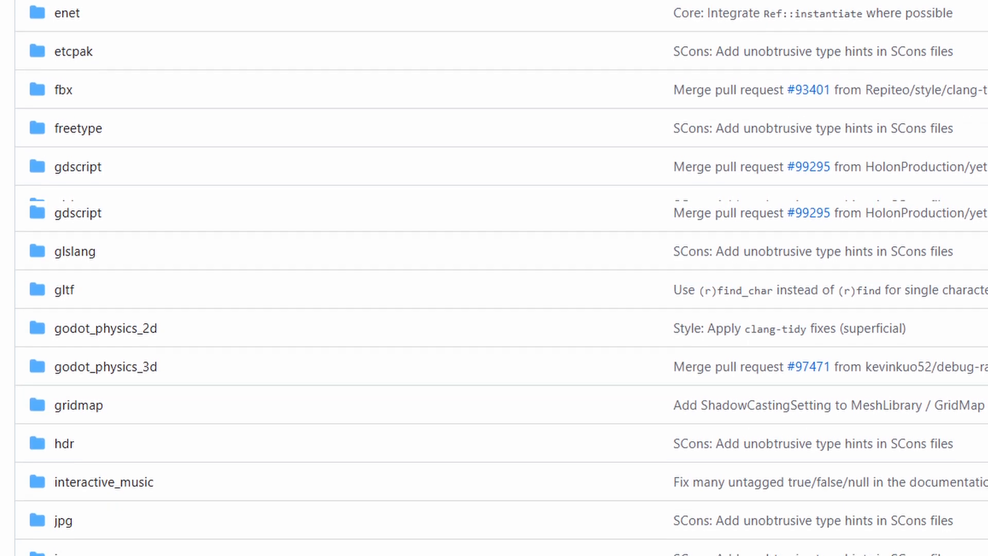
scroll(down, 3)
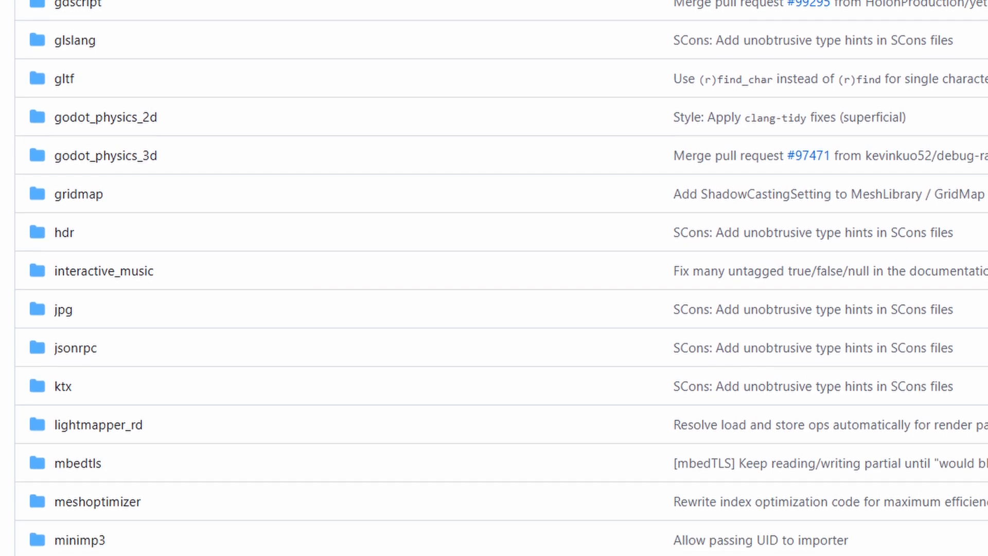
scroll(down, 3)
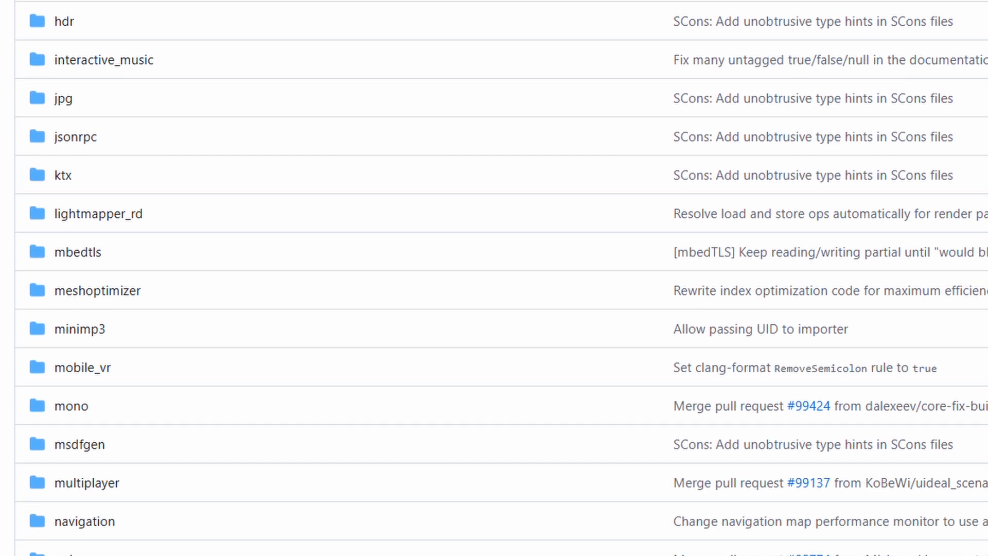
scroll(down, 3)
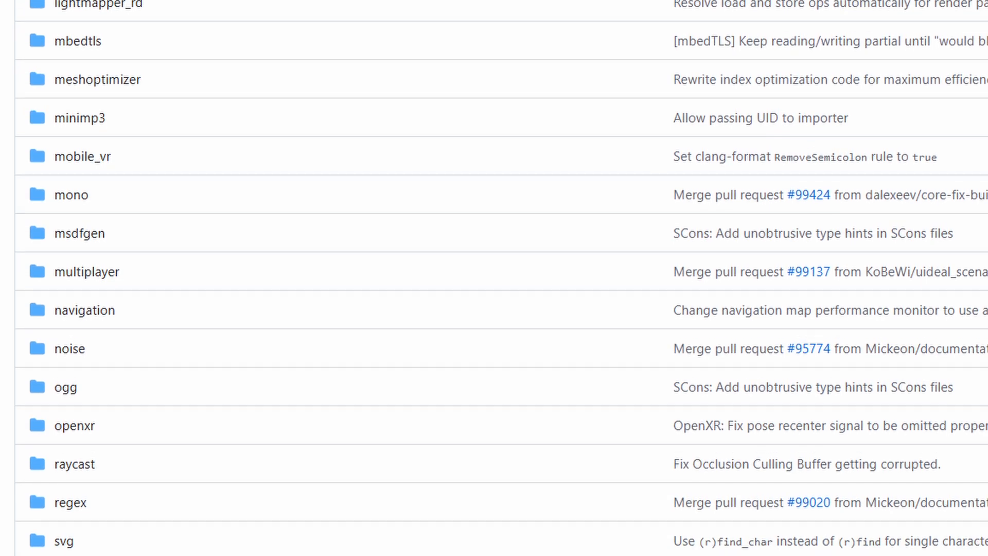
scroll(down, 3)
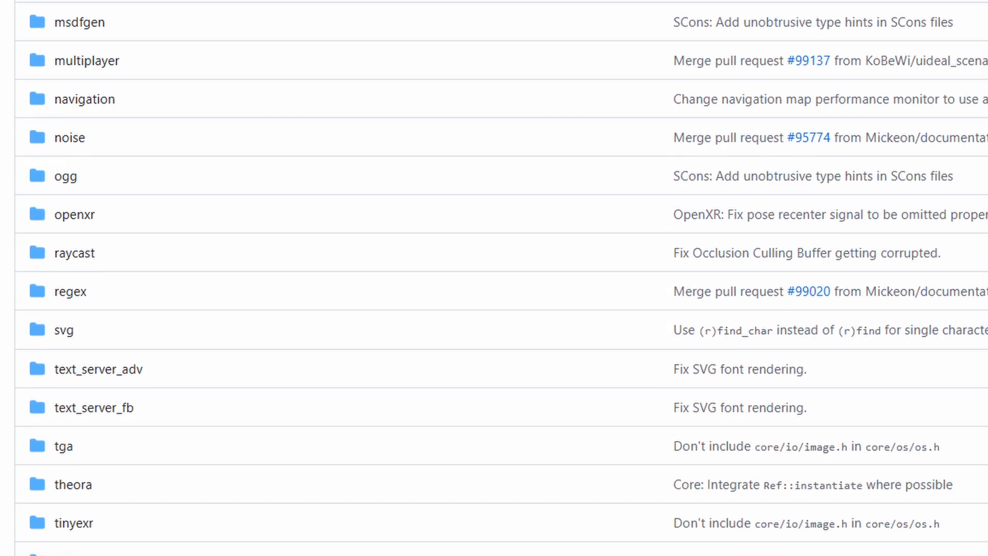
scroll(down, 3)
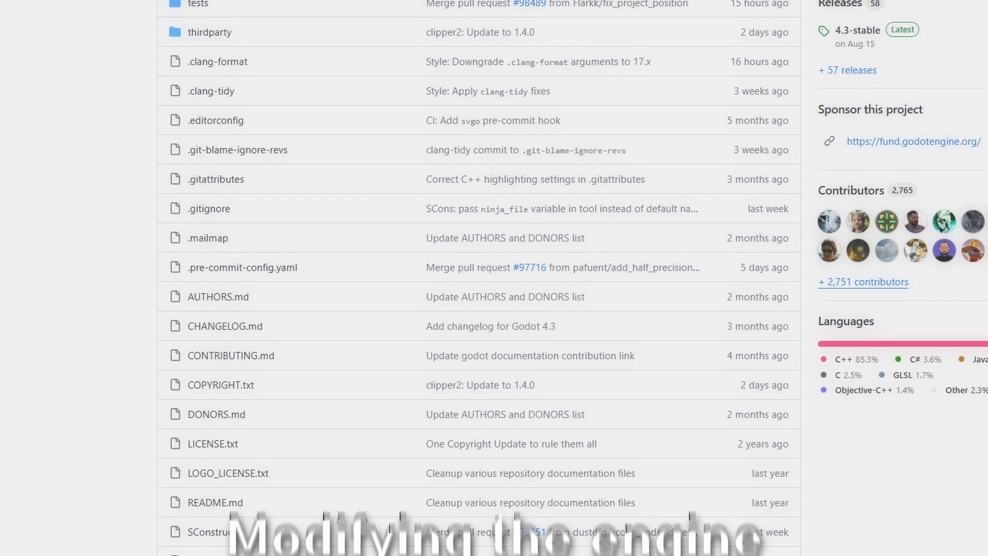
- Scroll past the file list through the README to Getting the engine and Community and contributing
scroll(down, 3)
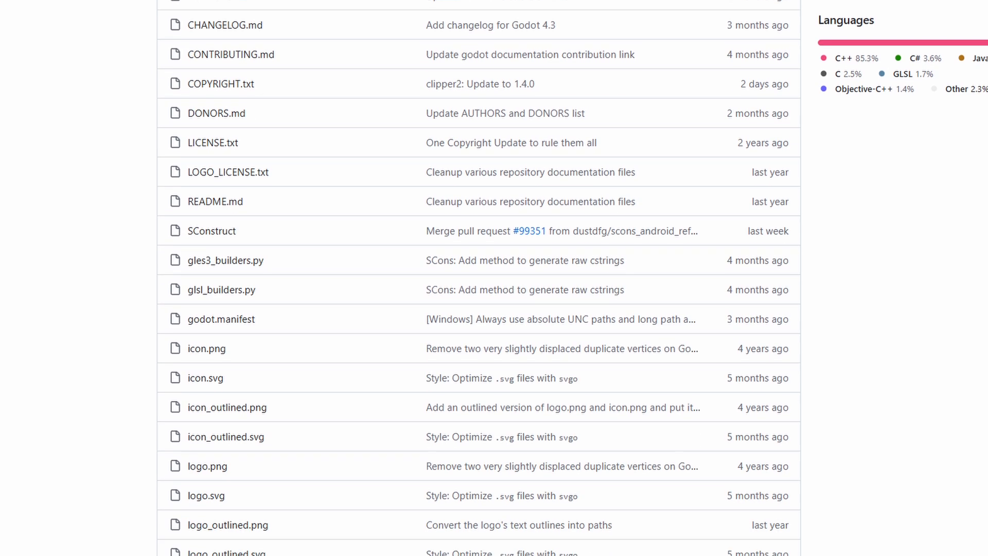
scroll(down, 3)
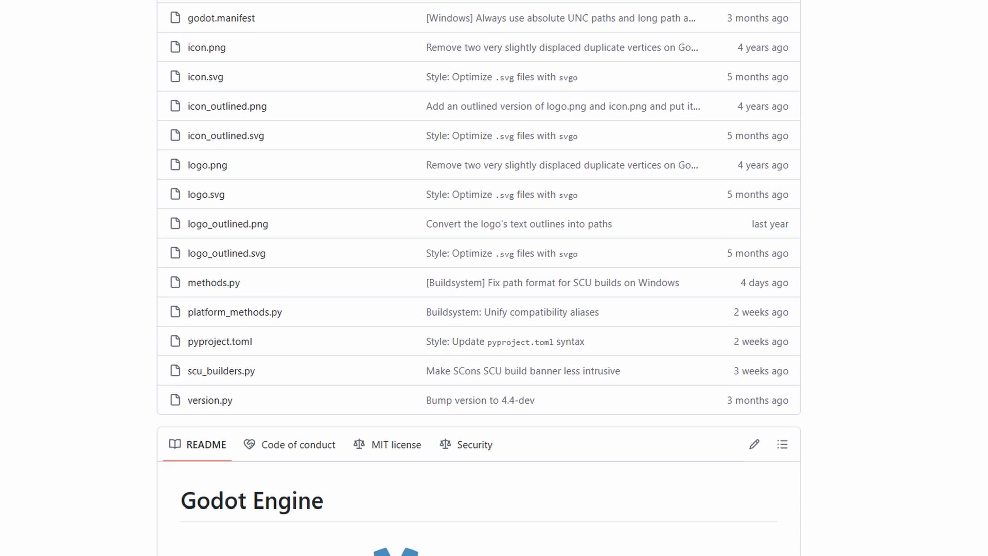
scroll(down, 3)
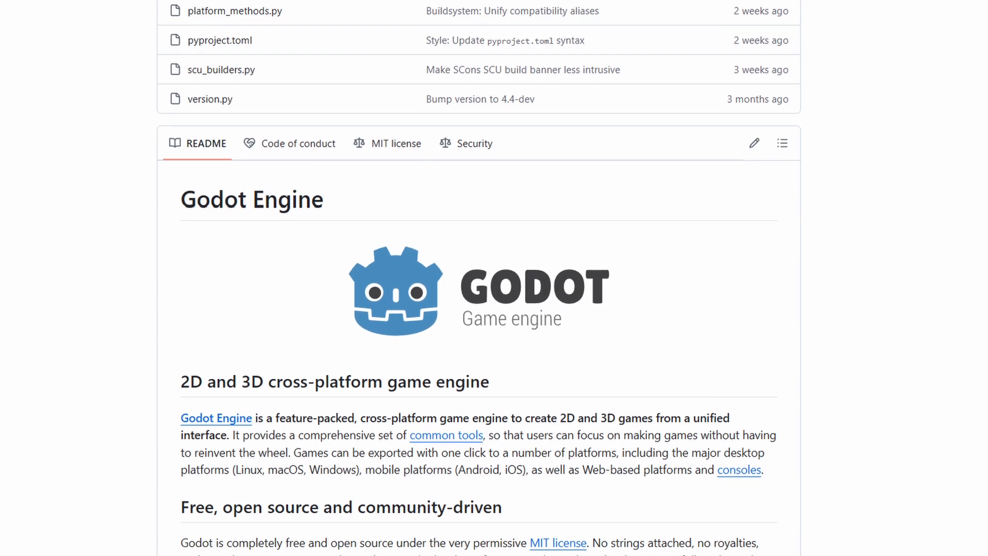
scroll(down, 3)
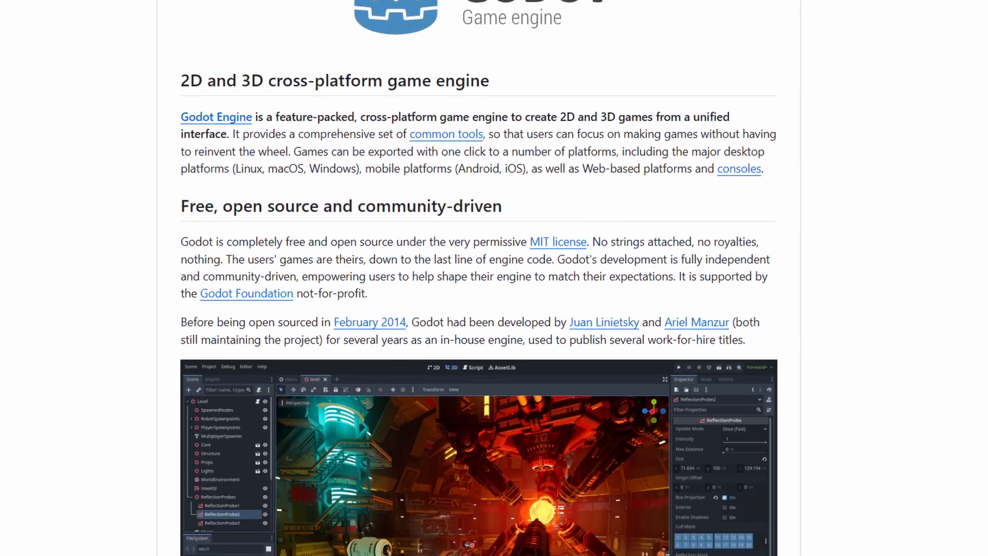
scroll(down, 3)
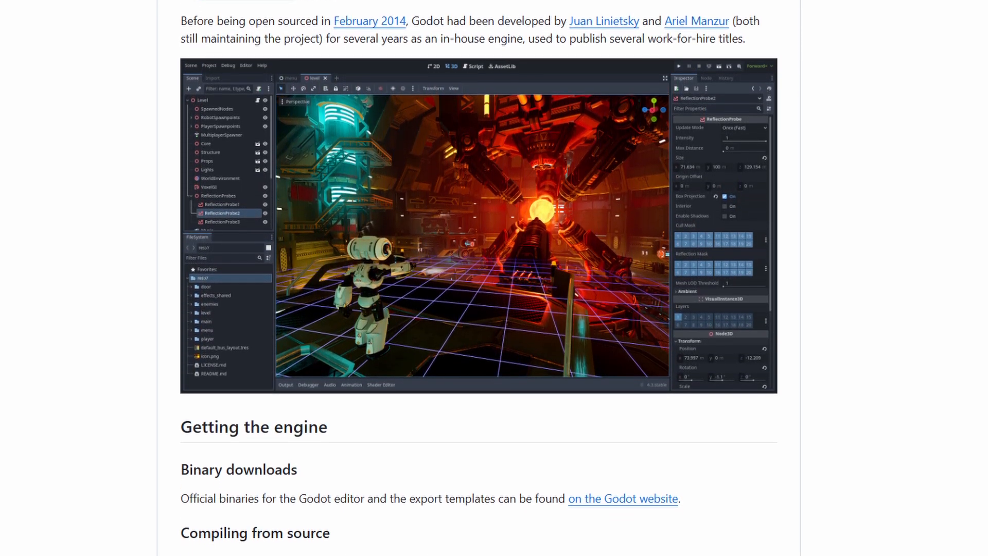
scroll(down, 3)
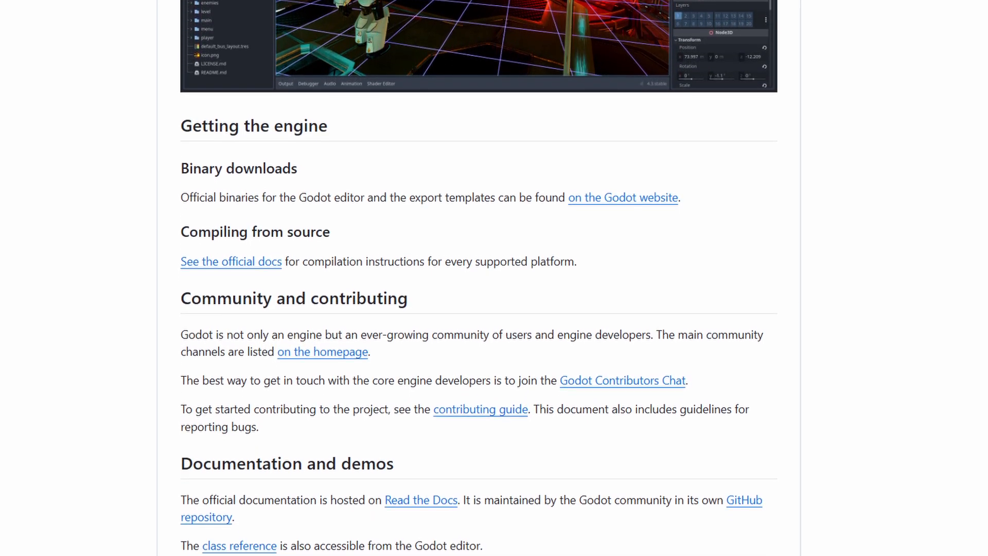